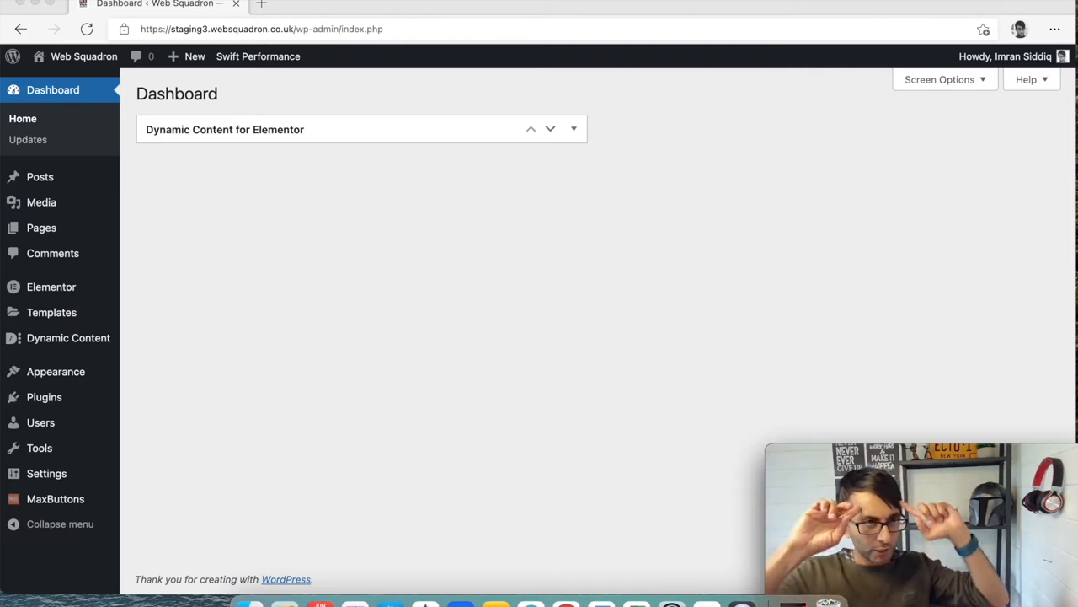
{"action": "mouse_move", "coordinate": [64, 379]}
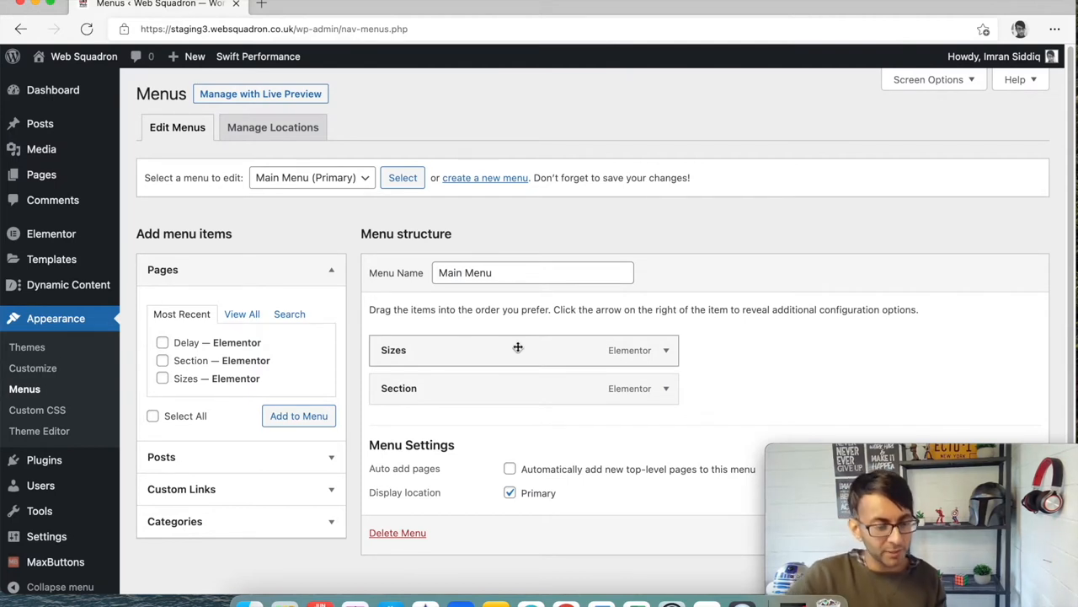
Add the Delay page to the Main Menu next to Sizes and Section and save the menu
{"action": "left_click", "coordinate": [161, 342]}
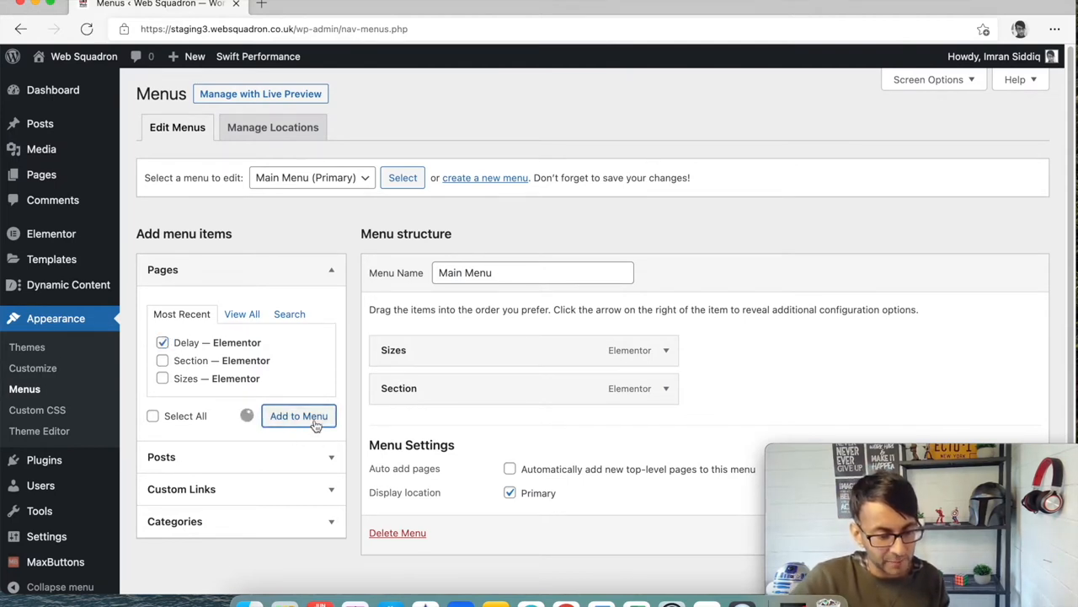
{"action": "left_click", "coordinate": [298, 414]}
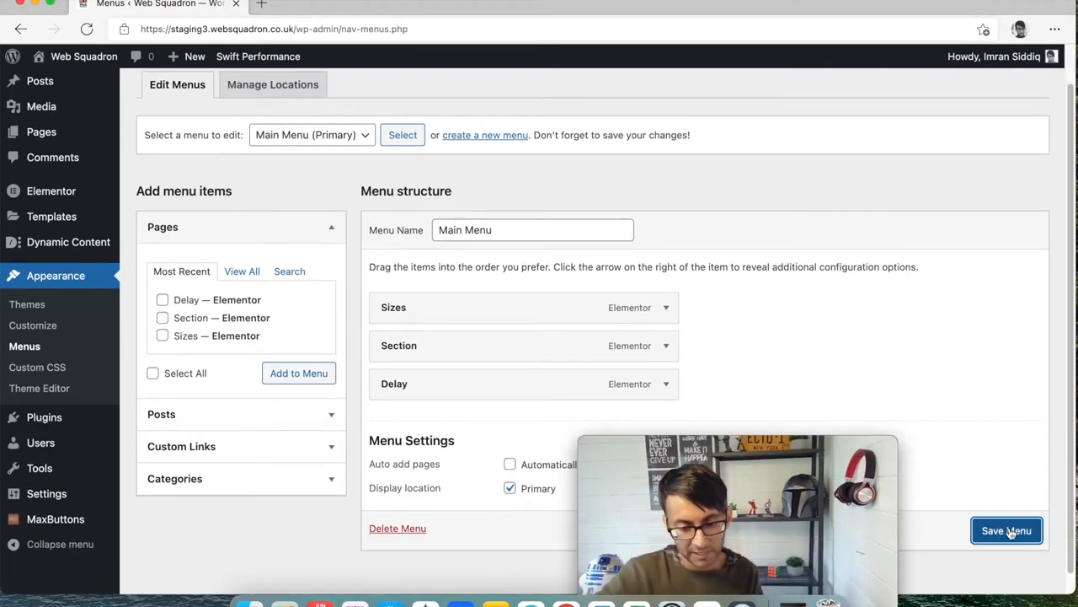
{"action": "left_click", "coordinate": [1006, 529]}
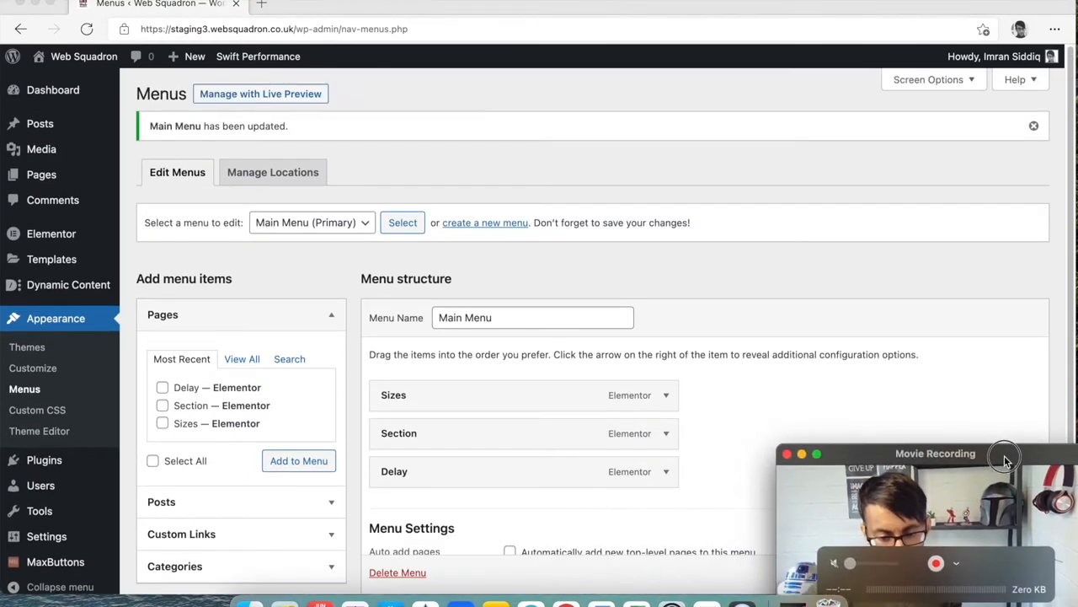
Create a new menu named 'Left Menu', add the Delay page to it, and save it
{"action": "left_click", "coordinate": [485, 222]}
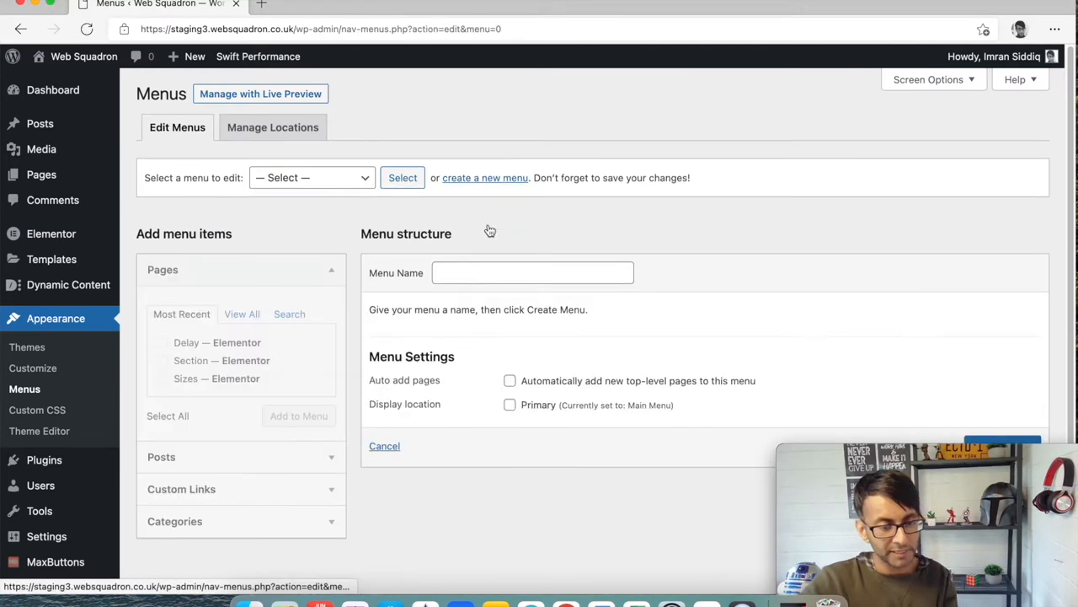
{"action": "type", "text": "Left"}
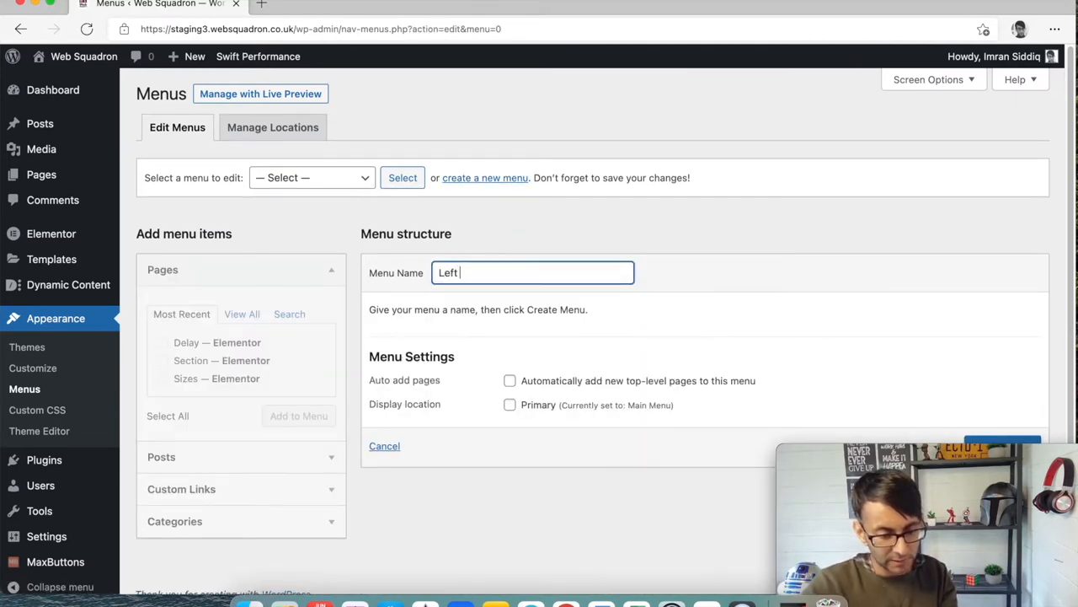
{"action": "type", "text": "Menu"}
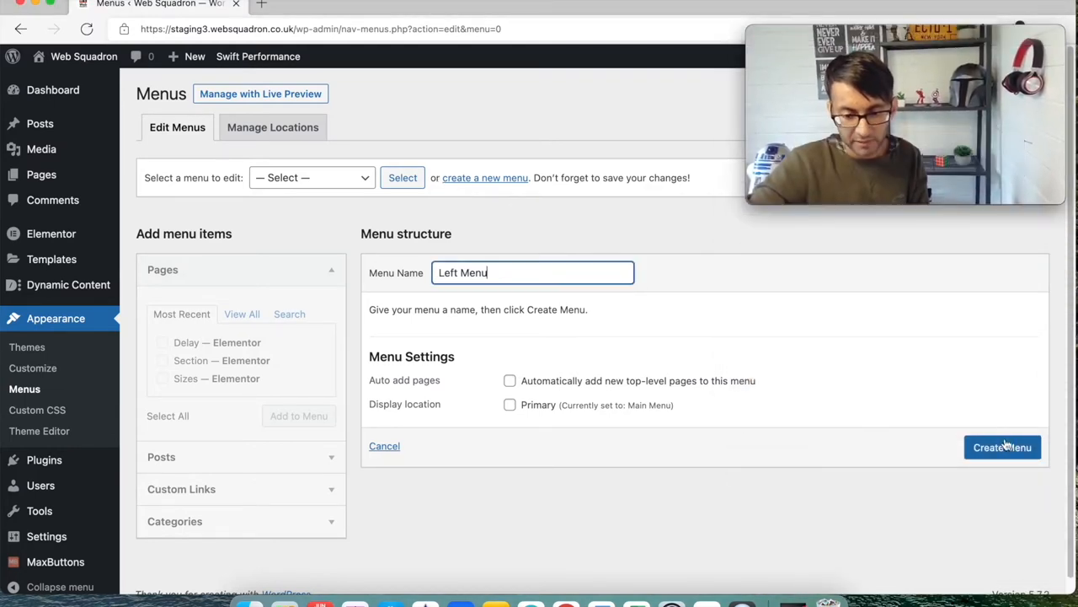
{"action": "left_click", "coordinate": [1003, 448]}
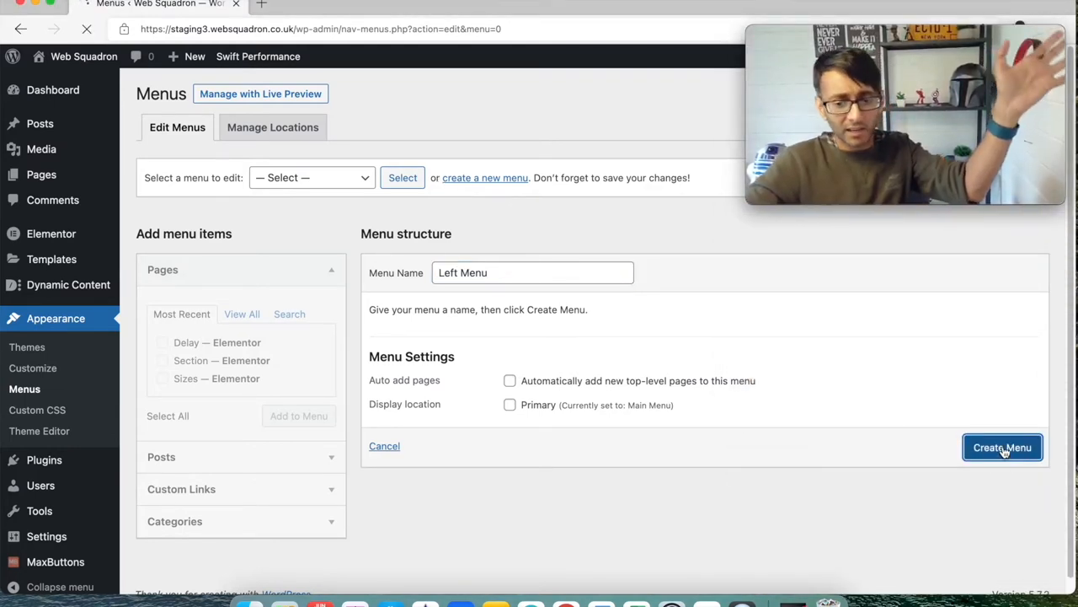
{"action": "left_click", "coordinate": [1002, 448]}
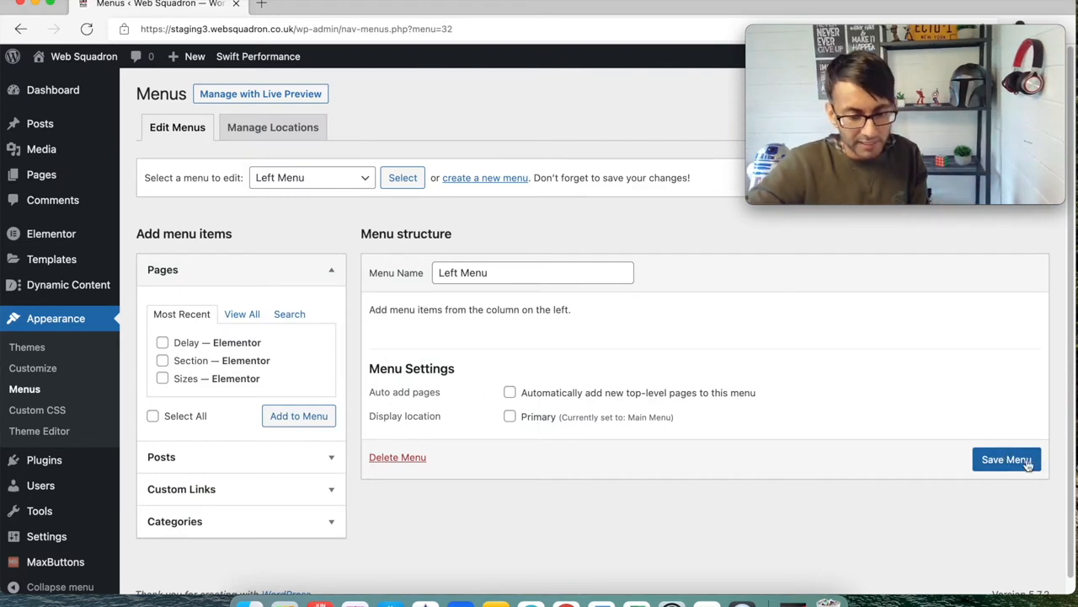
{"action": "left_click", "coordinate": [162, 342]}
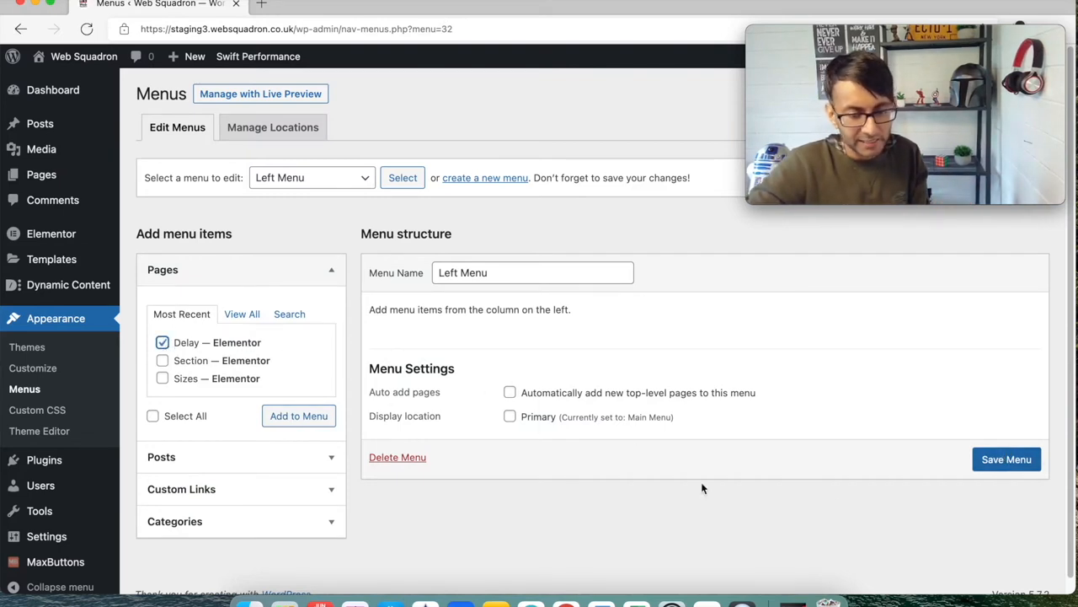
{"action": "left_click", "coordinate": [298, 415]}
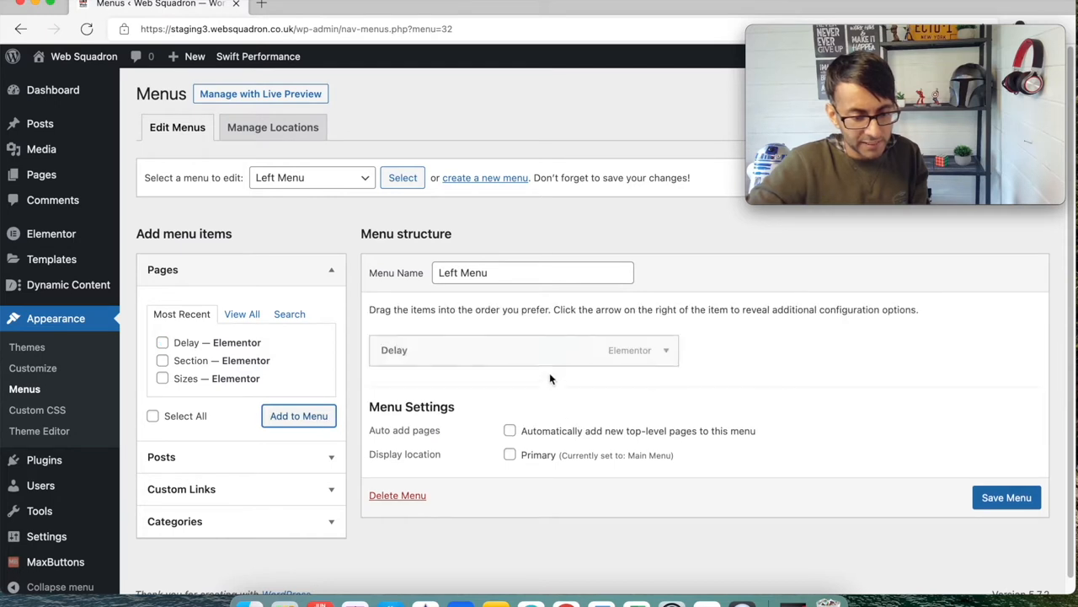
{"action": "left_click", "coordinate": [1006, 497]}
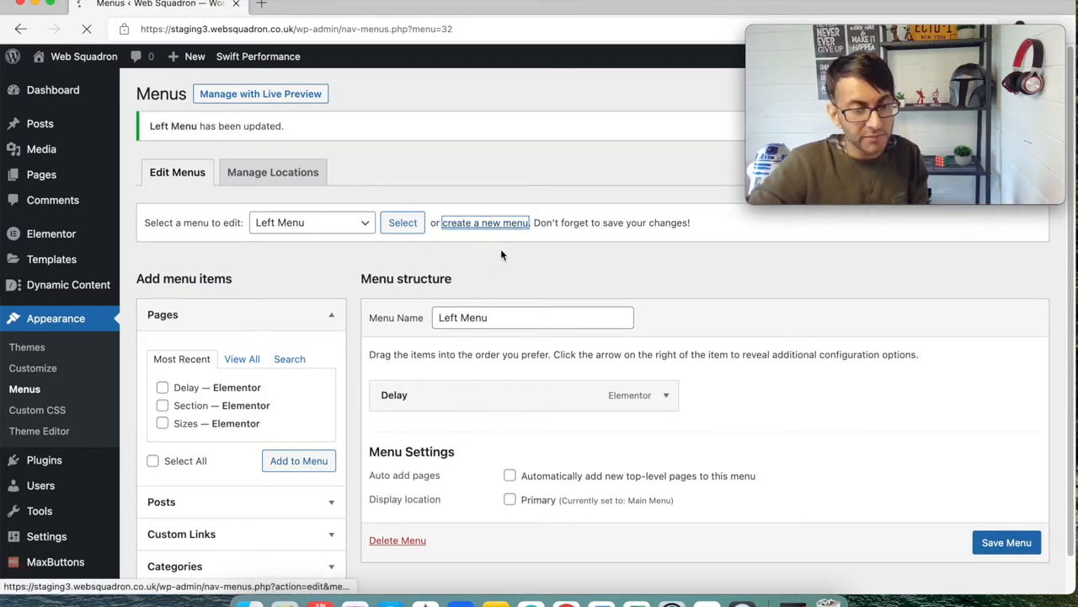
Create a new menu named 'Right Menu', add the Section and Sizes pages, and save it
{"action": "left_click", "coordinate": [486, 223]}
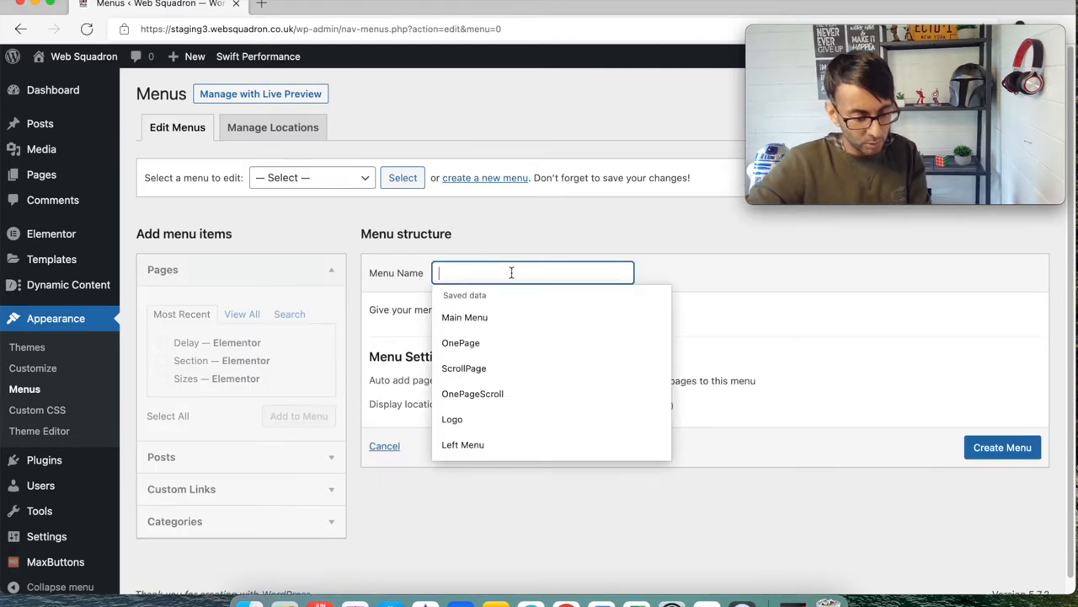
{"action": "type", "text": "Right Menu"}
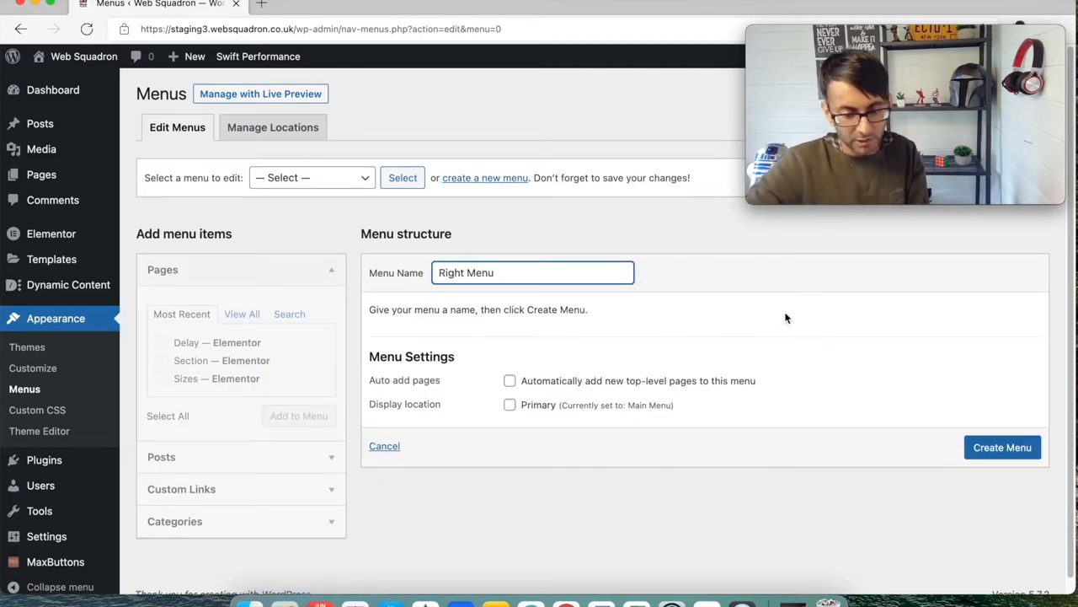
{"action": "left_click", "coordinate": [1000, 448]}
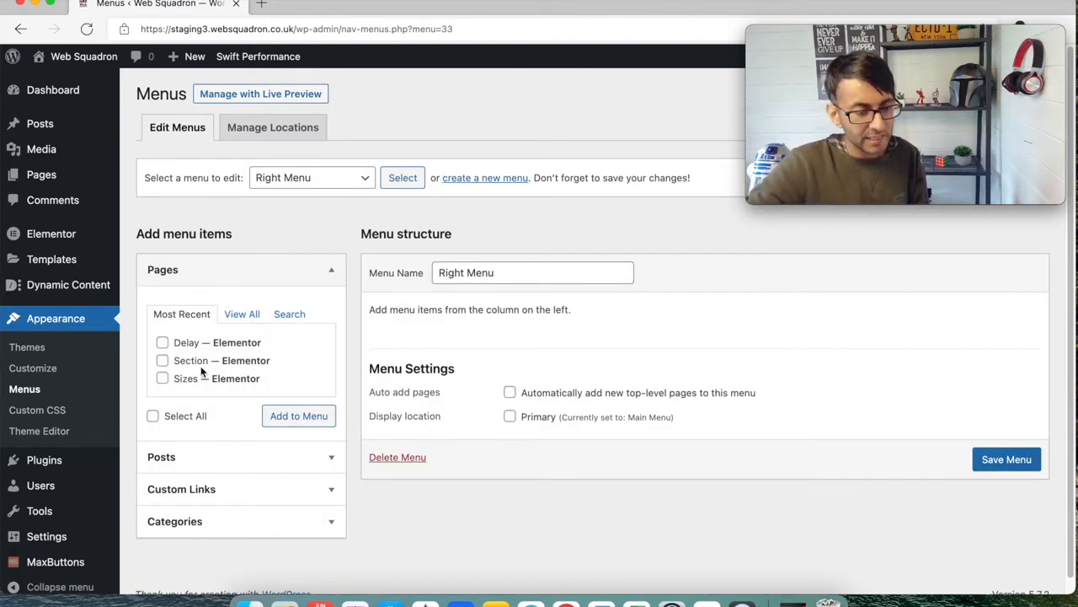
{"action": "left_click", "coordinate": [161, 377]}
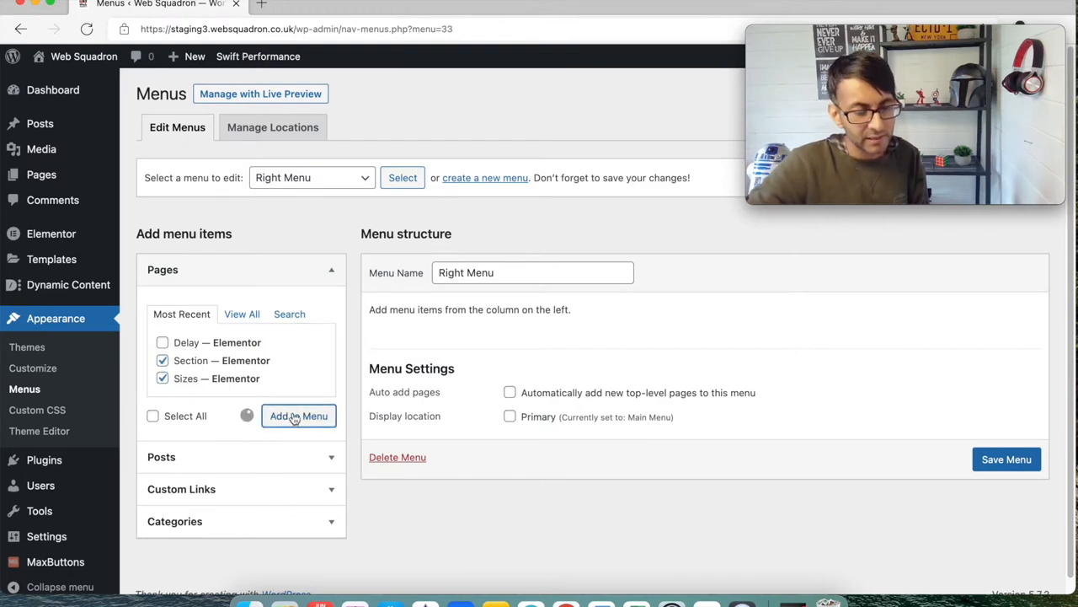
{"action": "left_click", "coordinate": [298, 414]}
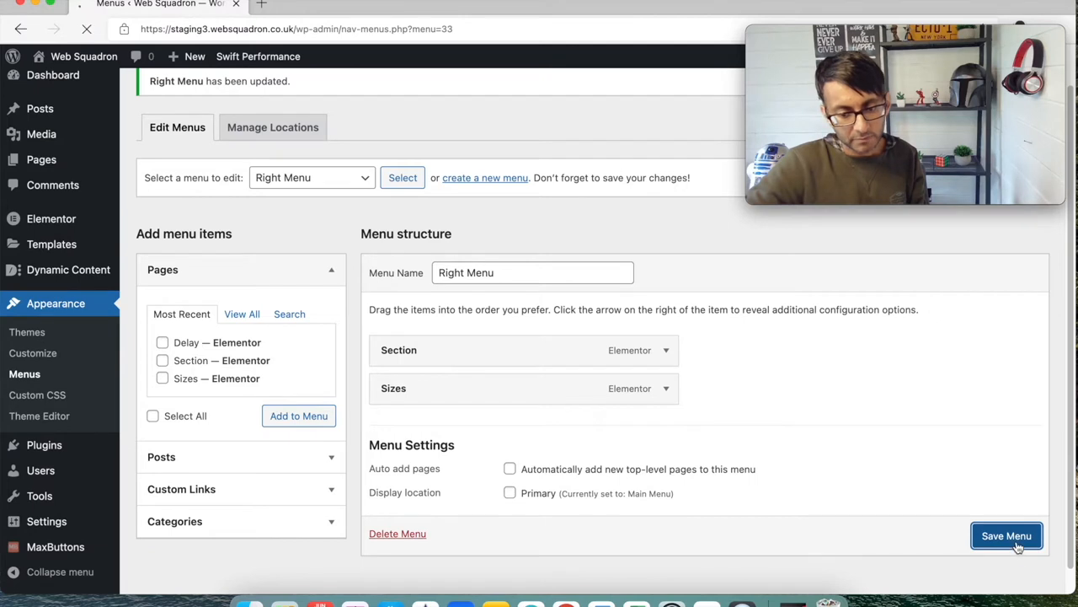
{"action": "left_click", "coordinate": [1007, 536]}
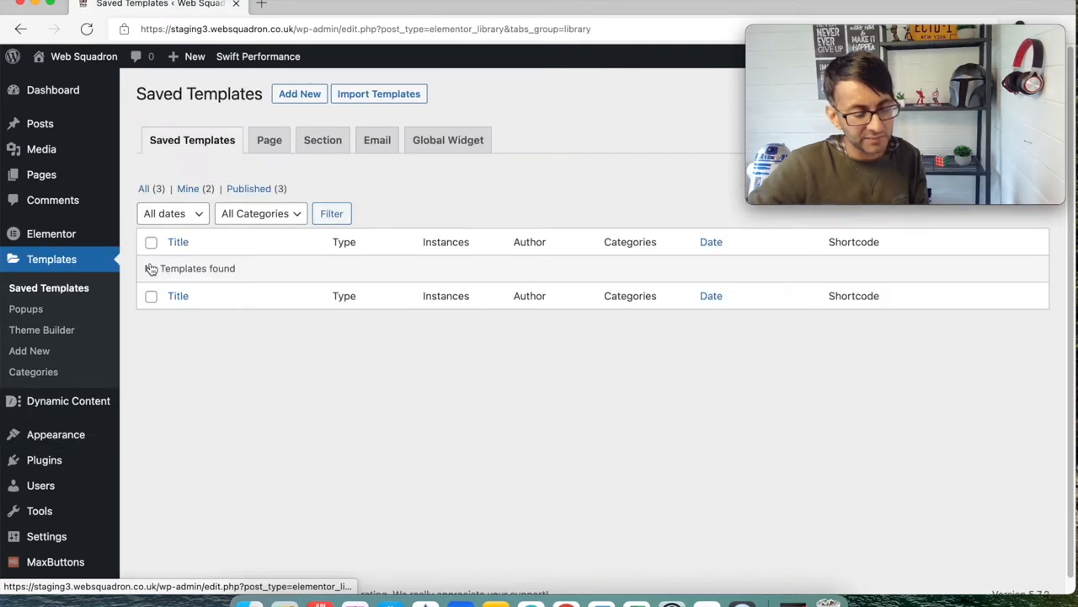
Create a new Elementor saved template of type Header named 'Mid Logo Header'
{"action": "left_click", "coordinate": [300, 95]}
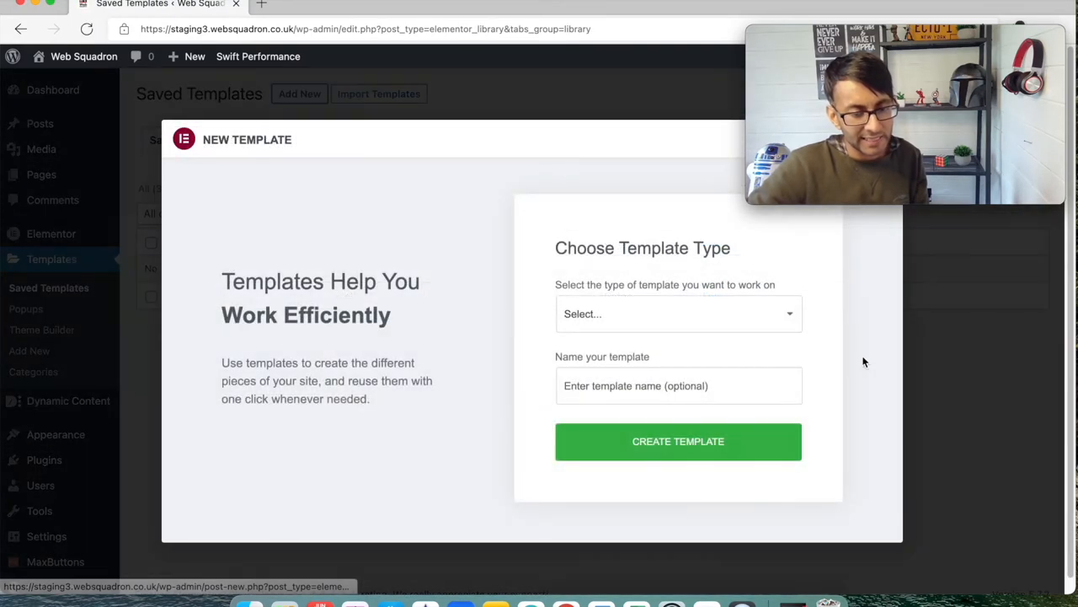
{"action": "left_click", "coordinate": [677, 314]}
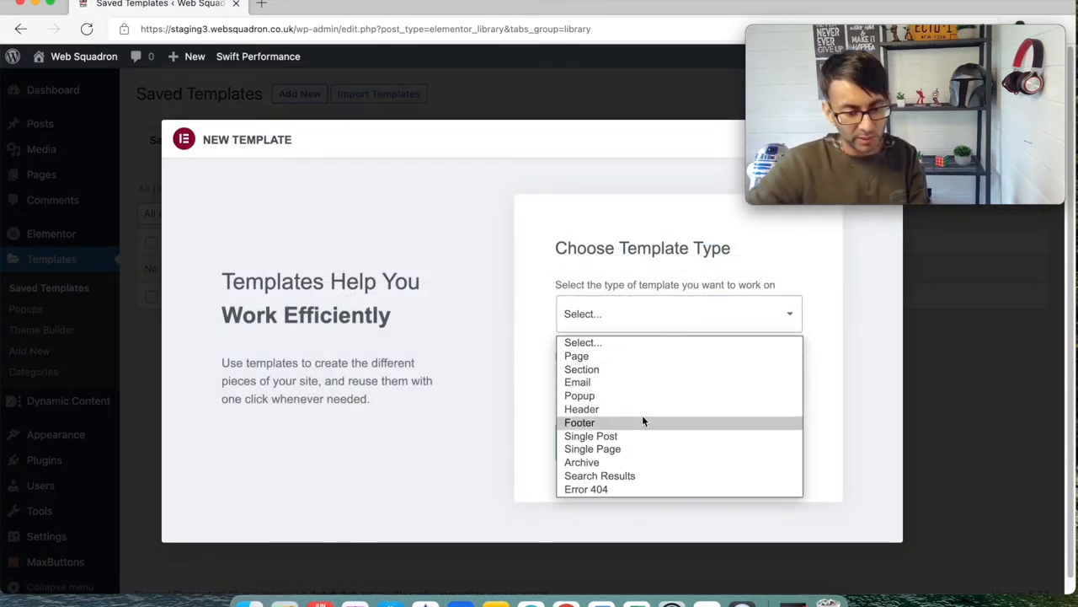
{"action": "left_click", "coordinate": [581, 409]}
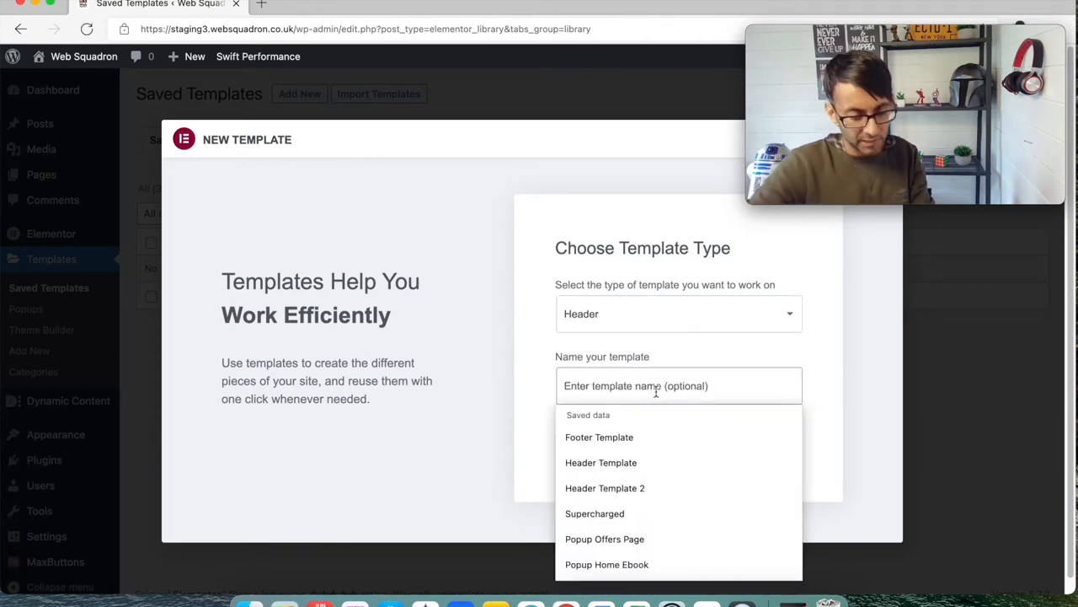
{"action": "type", "text": "Mid"}
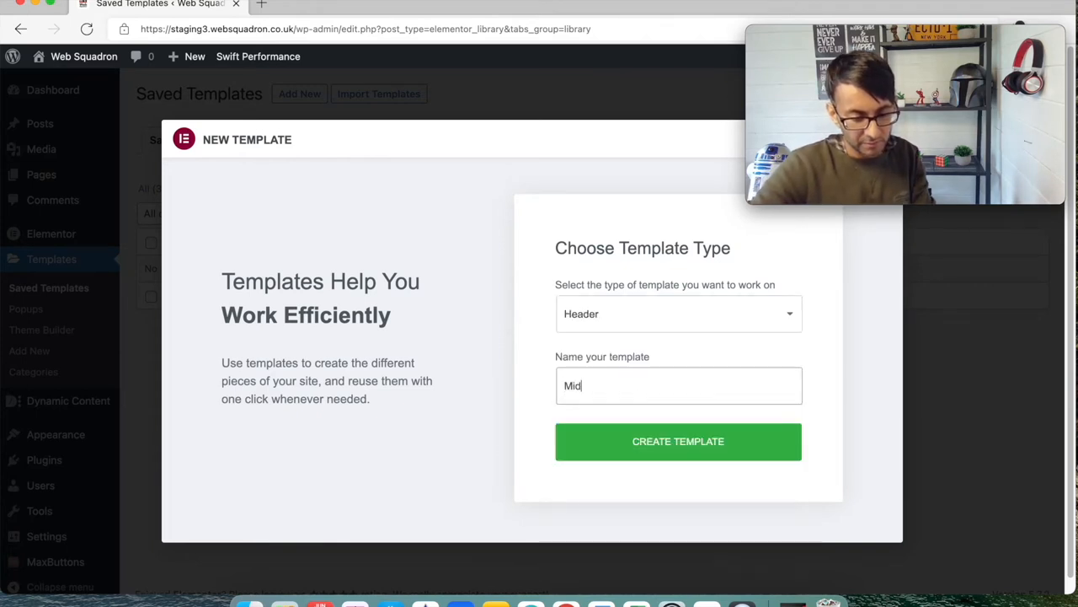
{"action": "type", "text": "Logo Hea"}
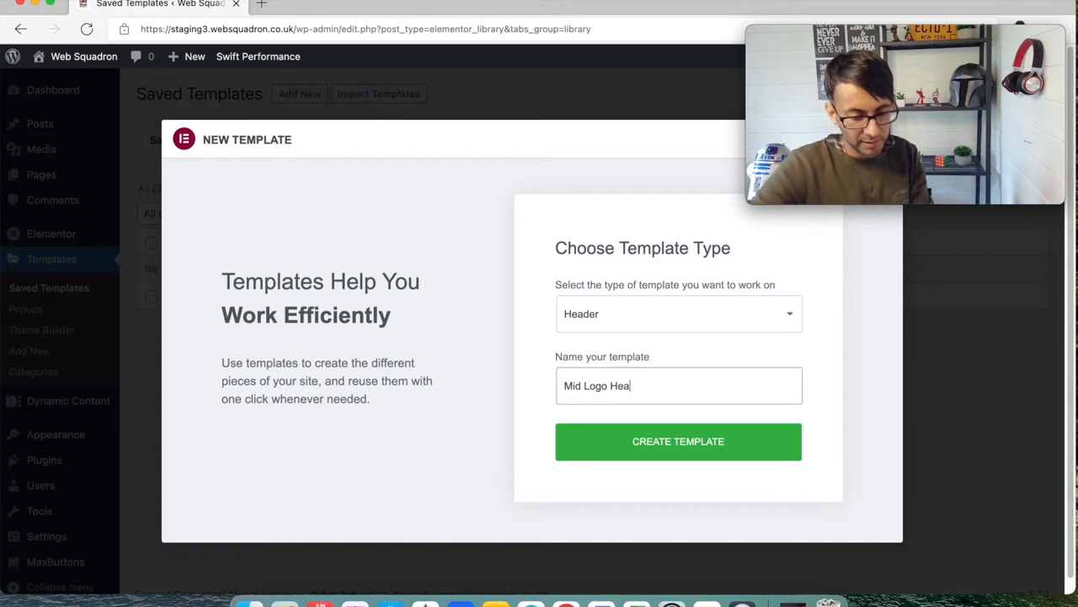
{"action": "type", "text": "der"}
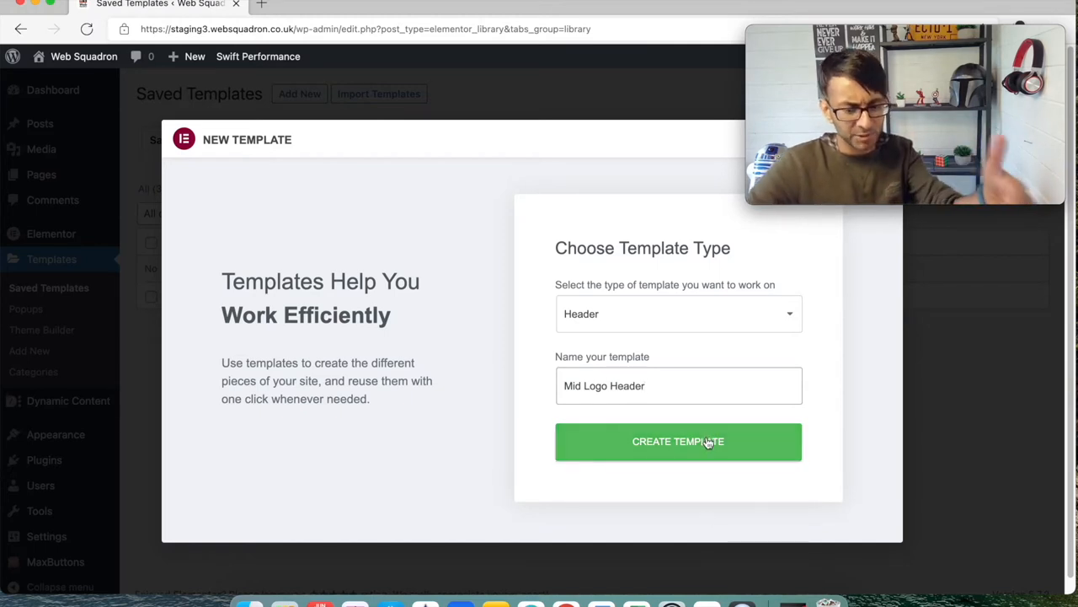
{"action": "left_click", "coordinate": [678, 441]}
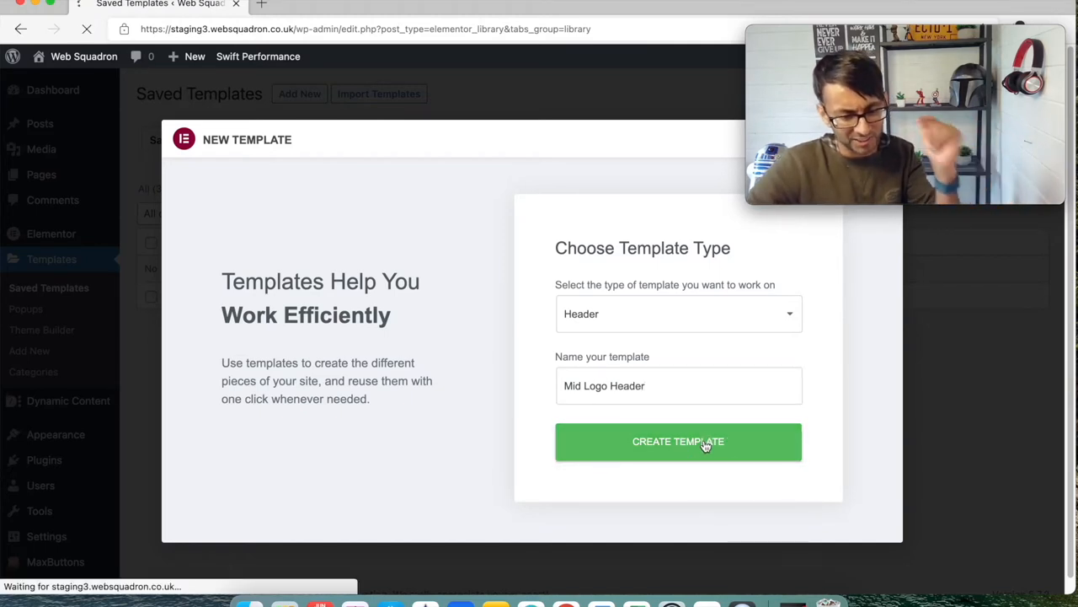
{"action": "left_click", "coordinate": [677, 442]}
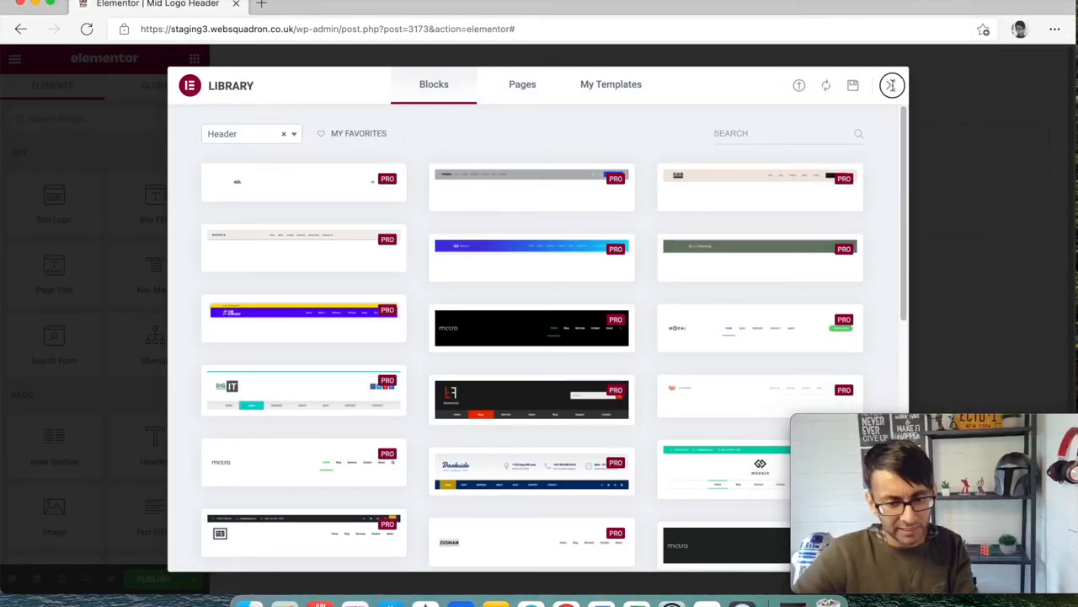
Add a new three-column section to the Mid Logo Header canvas
{"action": "left_click", "coordinate": [891, 84]}
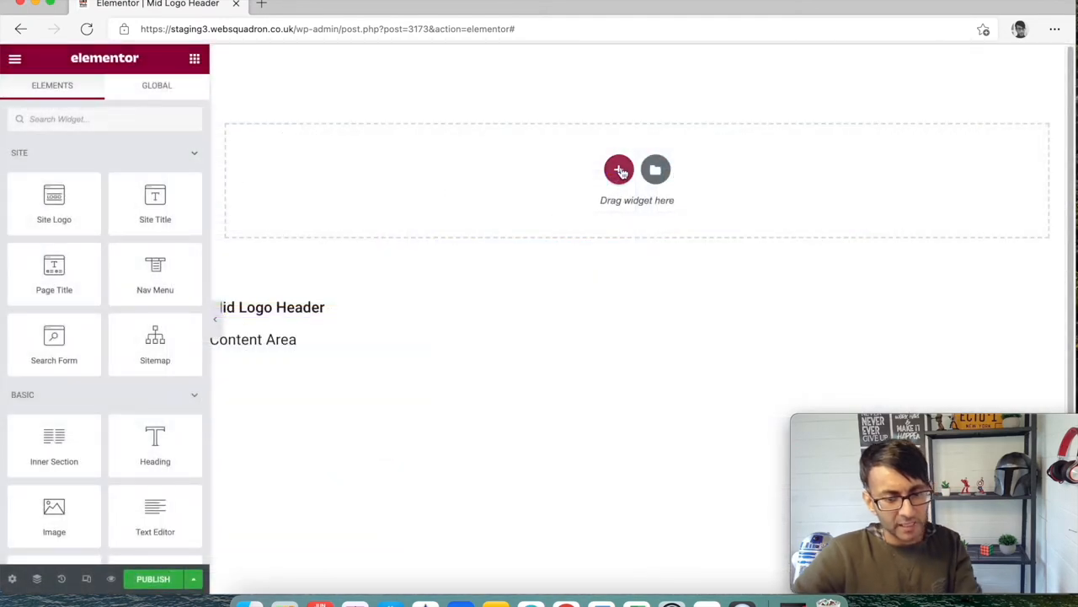
{"action": "left_click", "coordinate": [620, 168]}
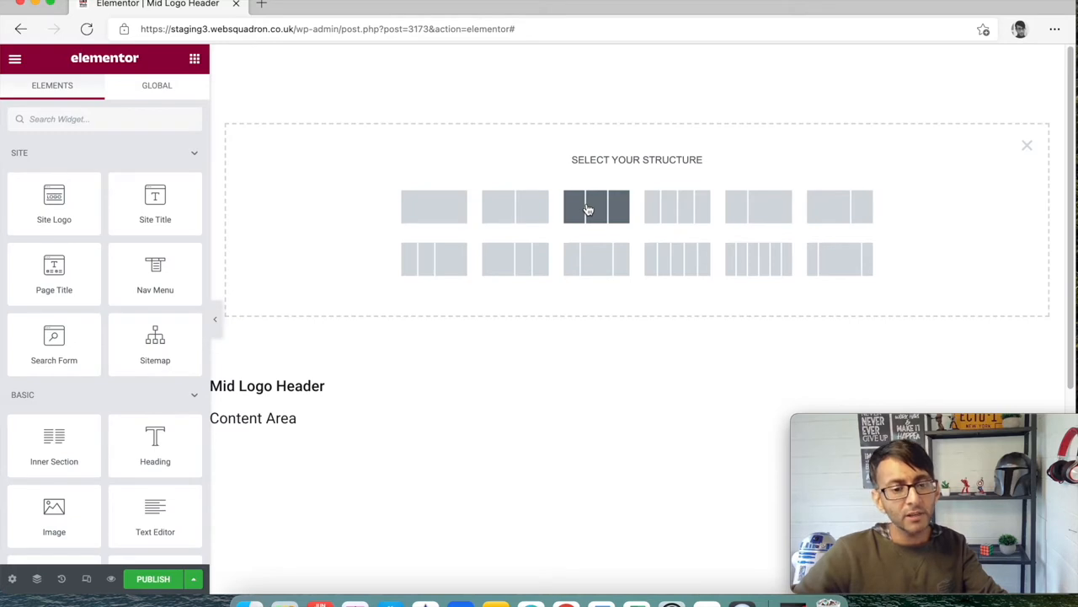
{"action": "left_click", "coordinate": [596, 206]}
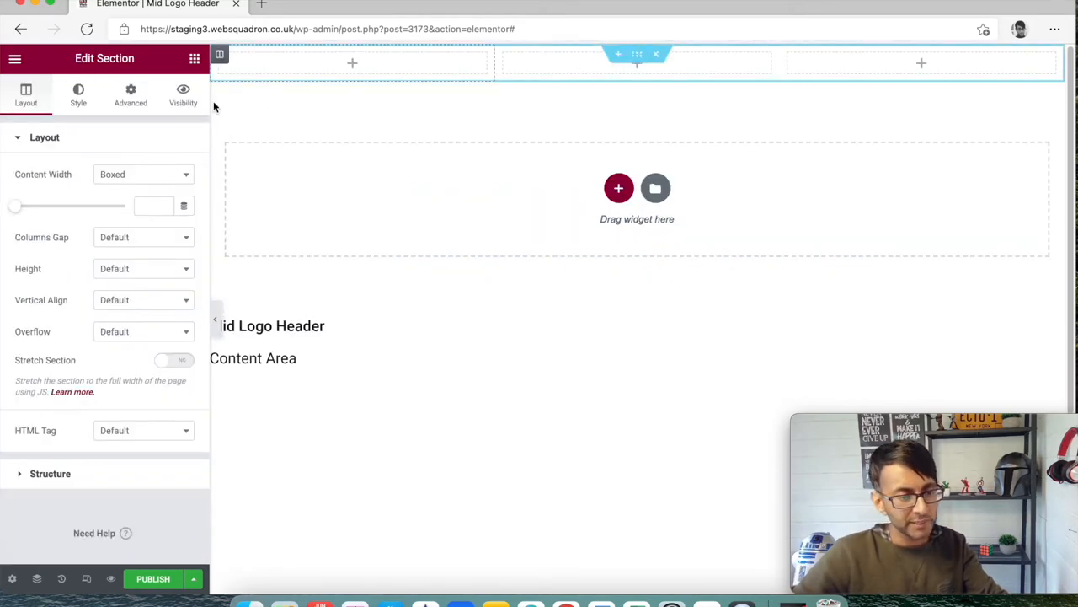
{"action": "left_click", "coordinate": [194, 57]}
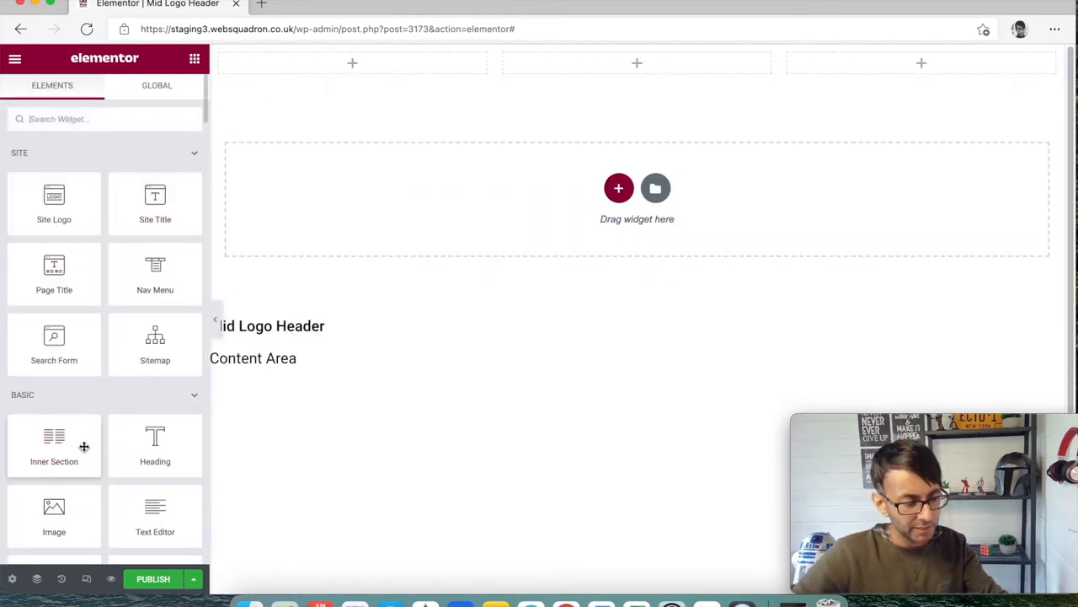
{"action": "mouse_move", "coordinate": [74, 506]}
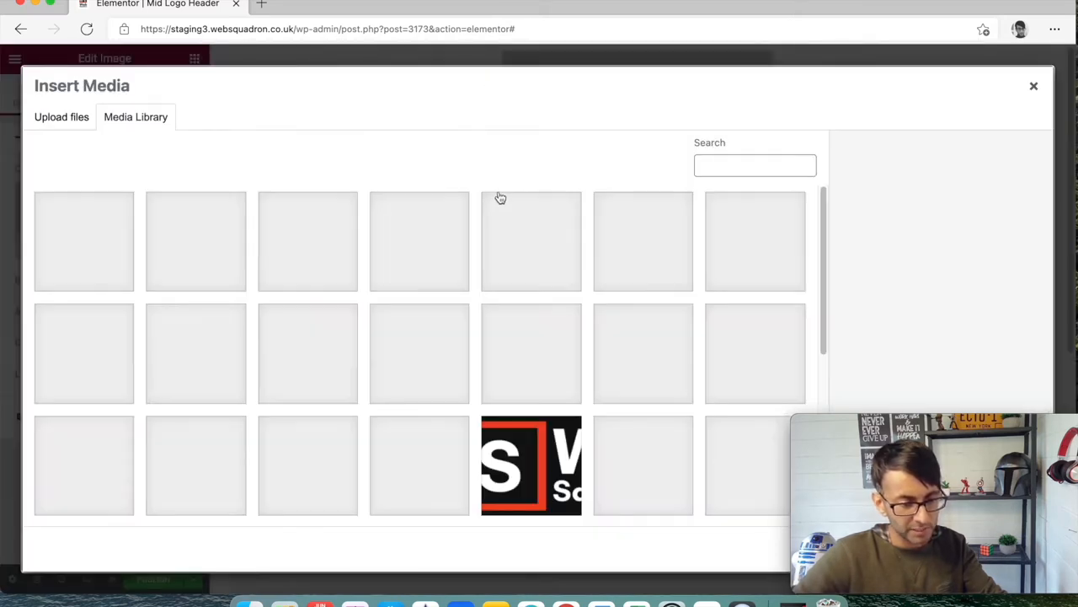
Insert the logo from the Media Library into the middle column's Image widget and adjust the column width
{"action": "left_click", "coordinate": [84, 242]}
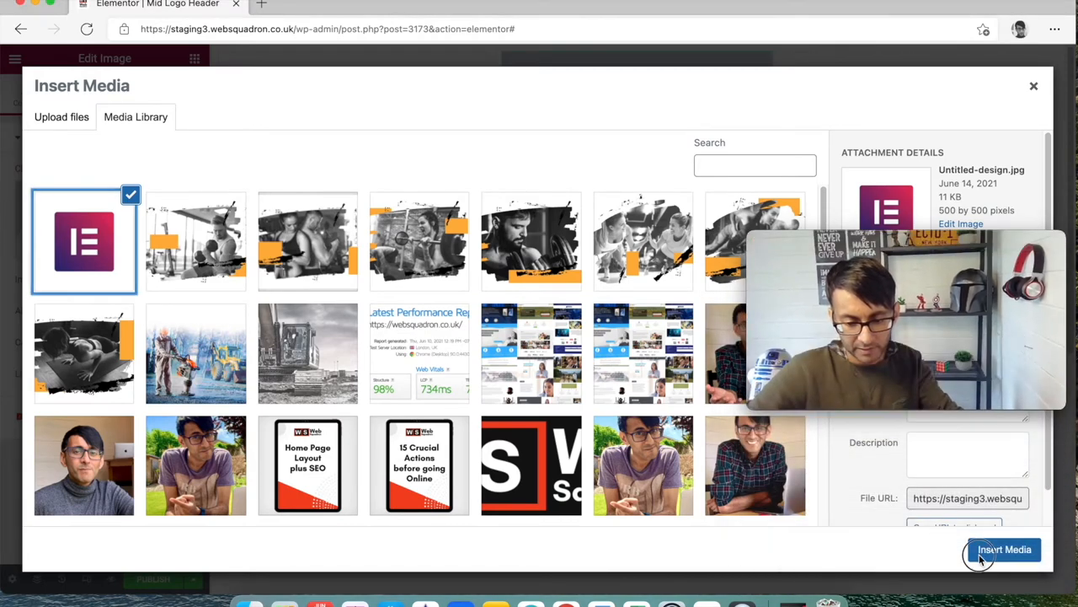
{"action": "left_click", "coordinate": [1004, 549]}
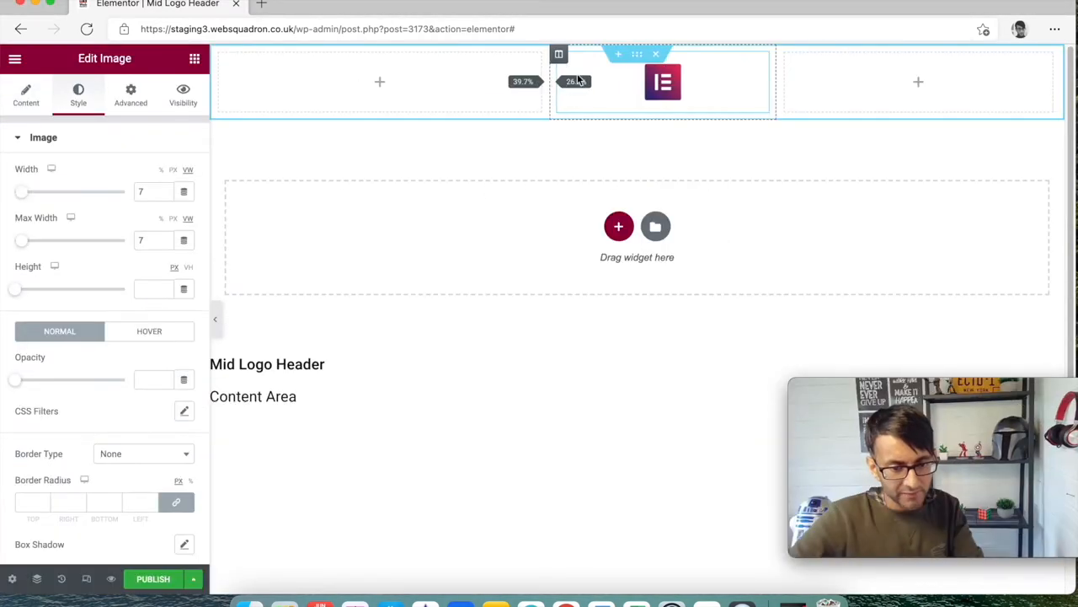
{"action": "left_click_drag", "start_coordinate": [576, 81], "coordinate": [726, 91]}
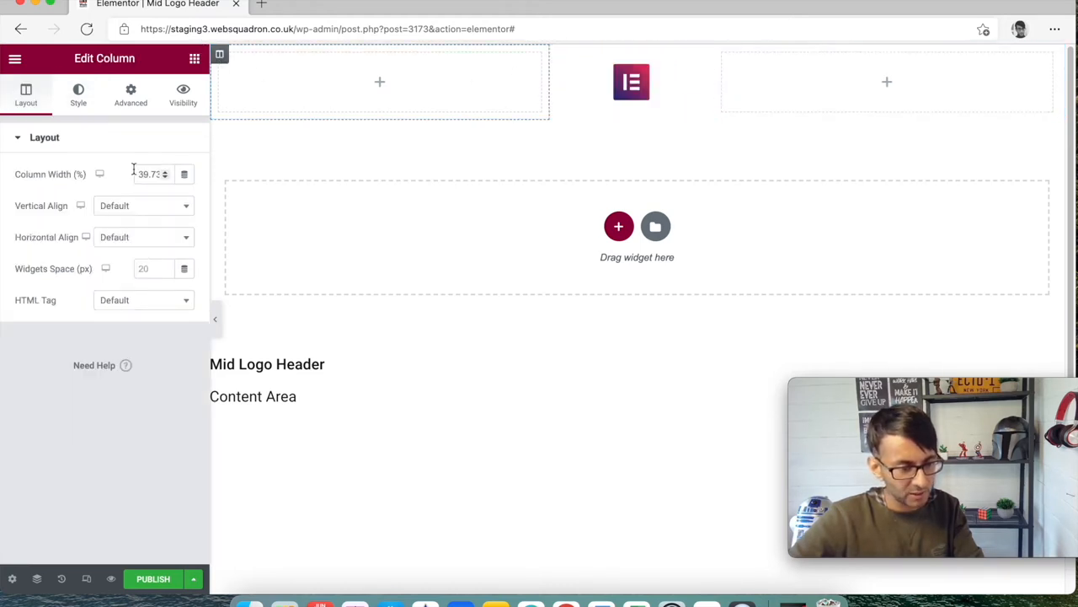
Set both the left and right columns to 40% width, leaving the logo column narrow
{"action": "triple_click", "coordinate": [150, 173]}
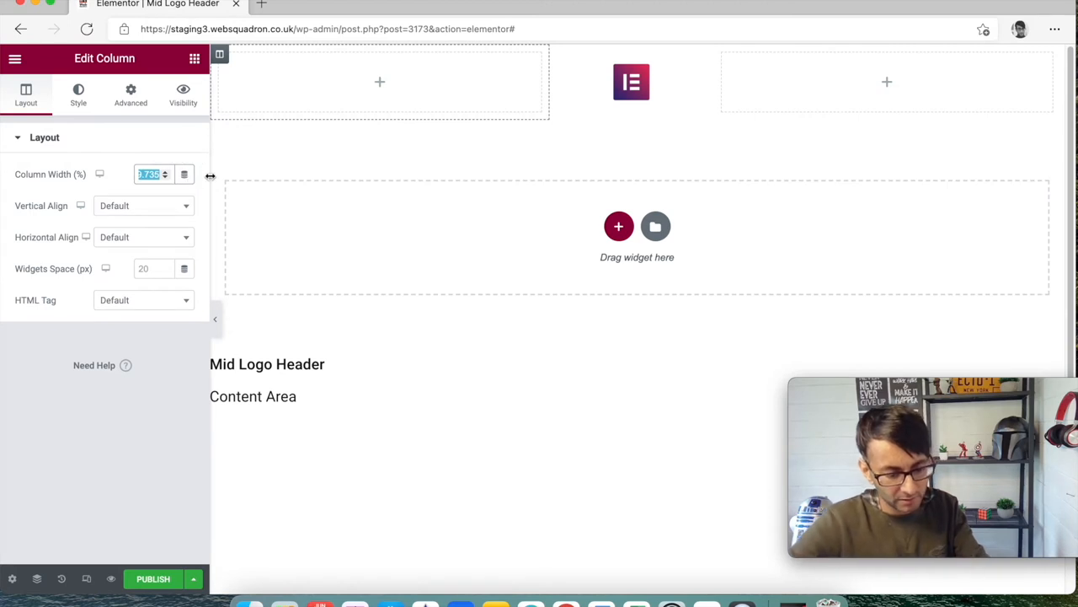
{"action": "type", "text": "40"}
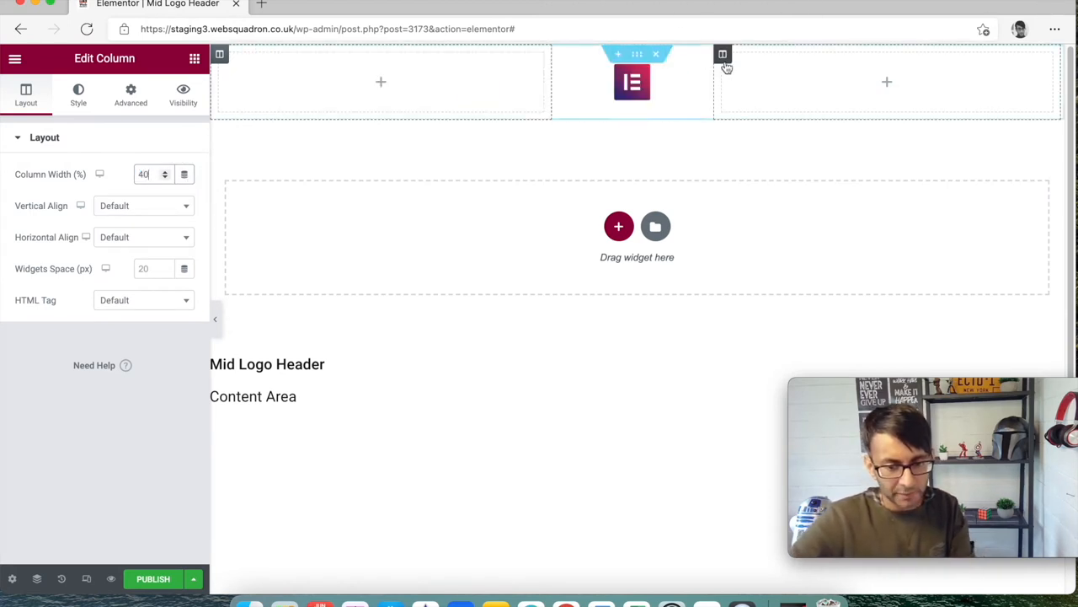
{"action": "triple_click", "coordinate": [148, 174]}
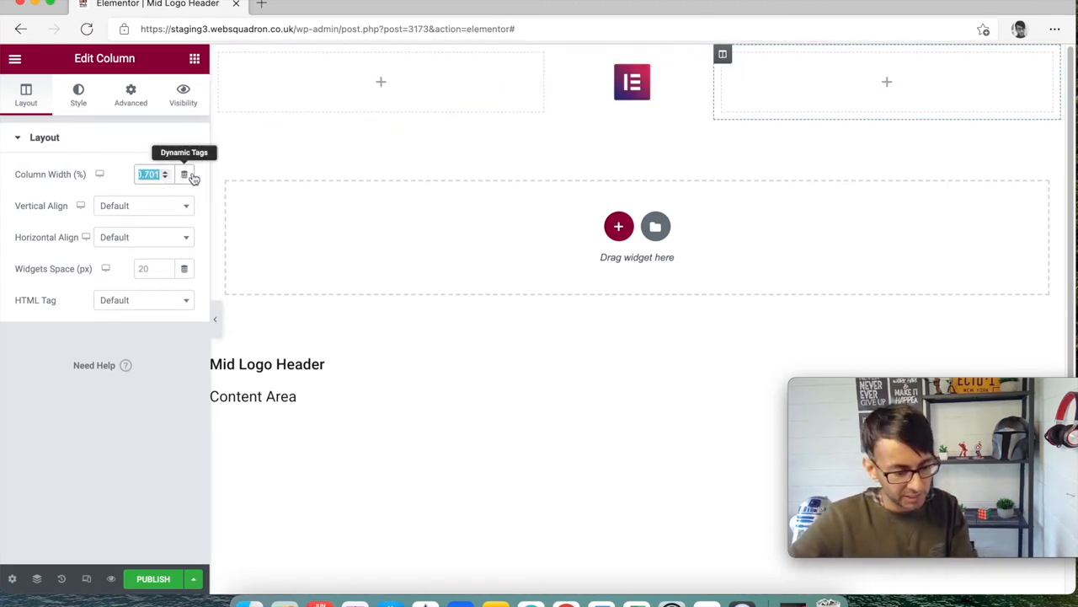
{"action": "type", "text": "40"}
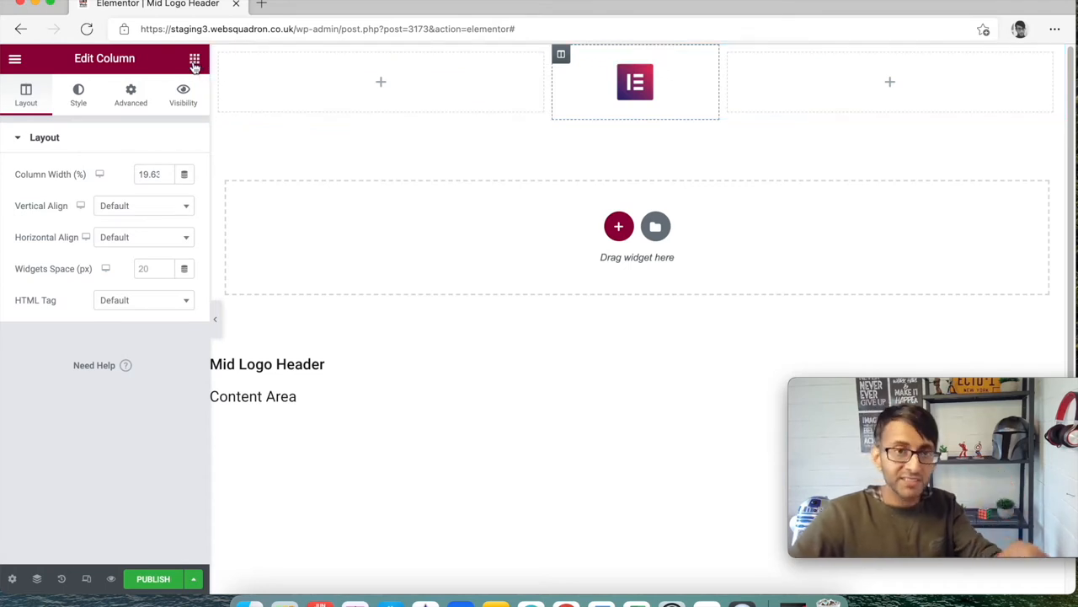
{"action": "left_click", "coordinate": [195, 57]}
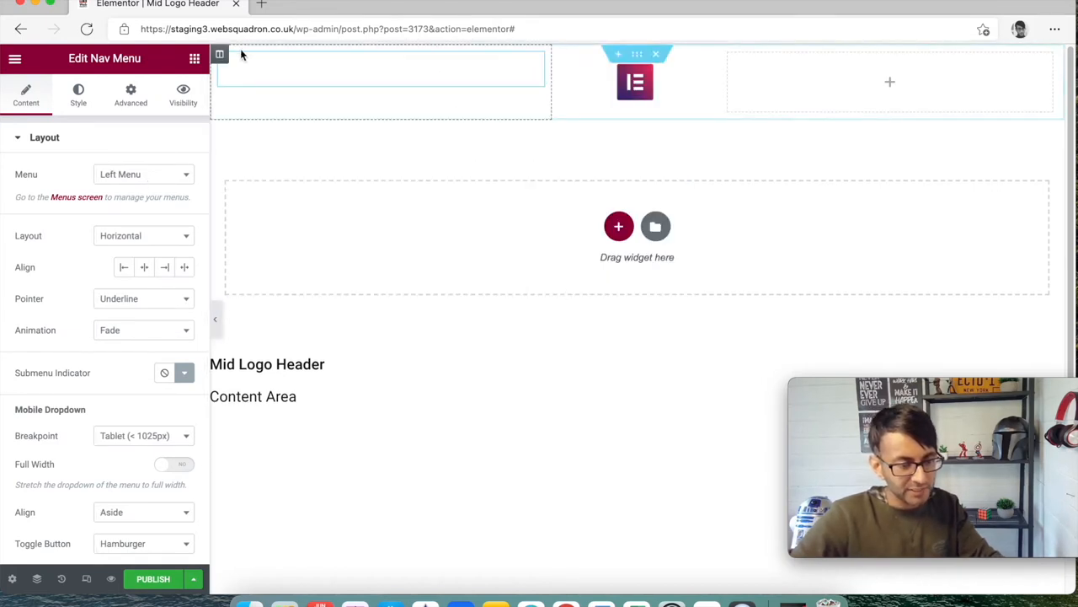
With Left Menu in the left column, make the section full width, no gap, minimum height, vertically centred
{"action": "left_click", "coordinate": [78, 92]}
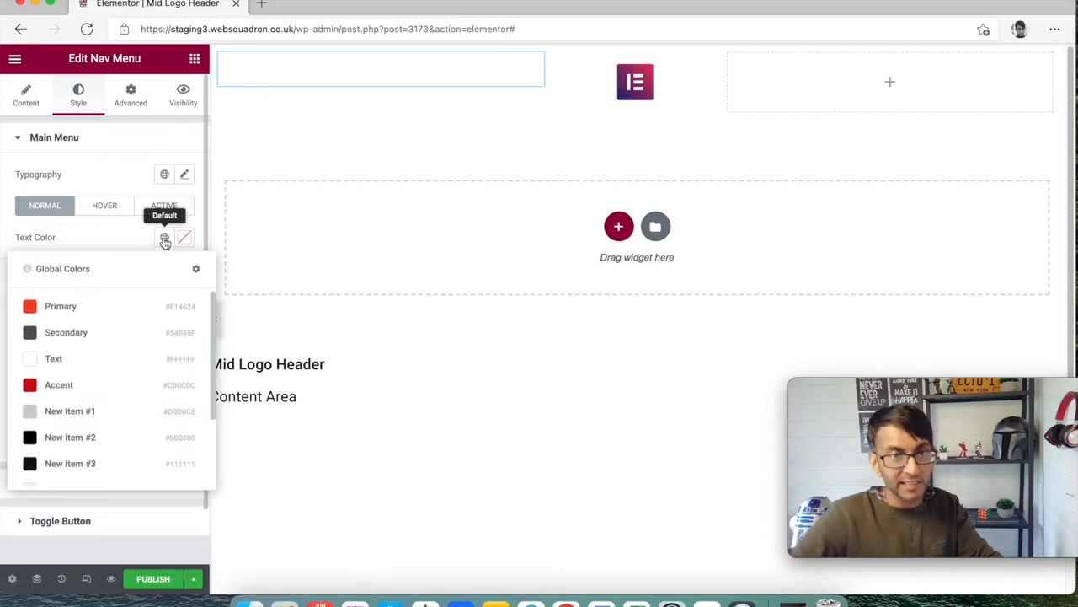
{"action": "mouse_move", "coordinate": [110, 455]}
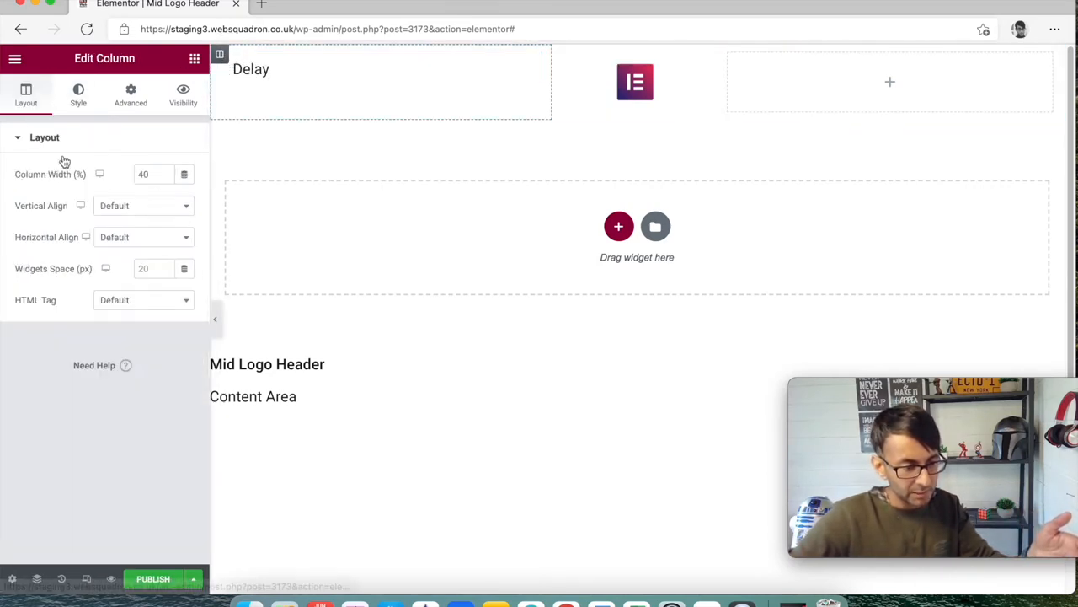
{"action": "left_click", "coordinate": [143, 205]}
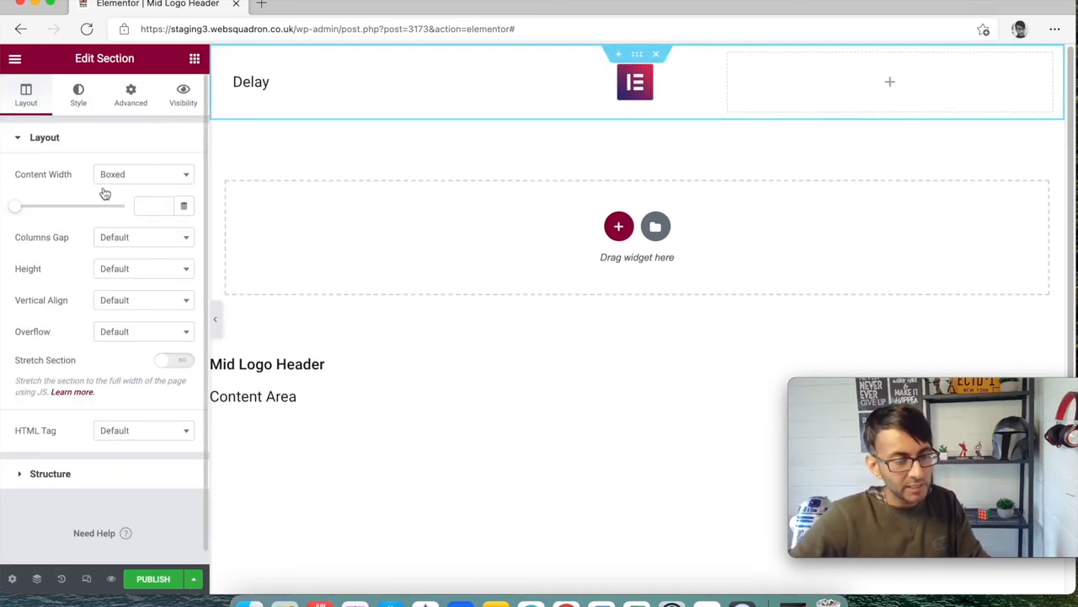
{"action": "left_click", "coordinate": [143, 300]}
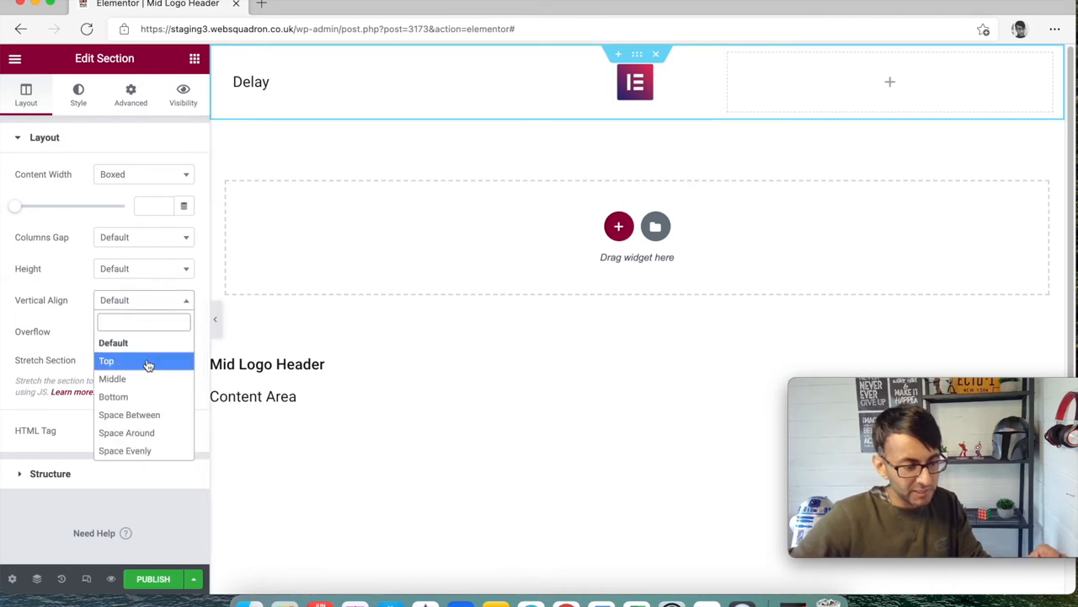
{"action": "left_click", "coordinate": [111, 377]}
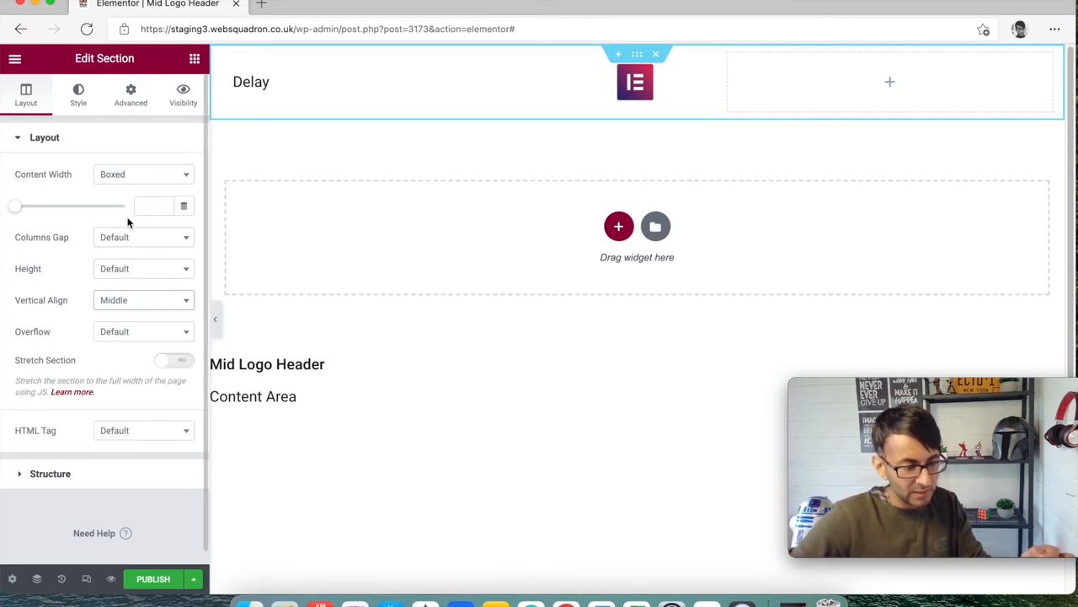
{"action": "left_click", "coordinate": [143, 174]}
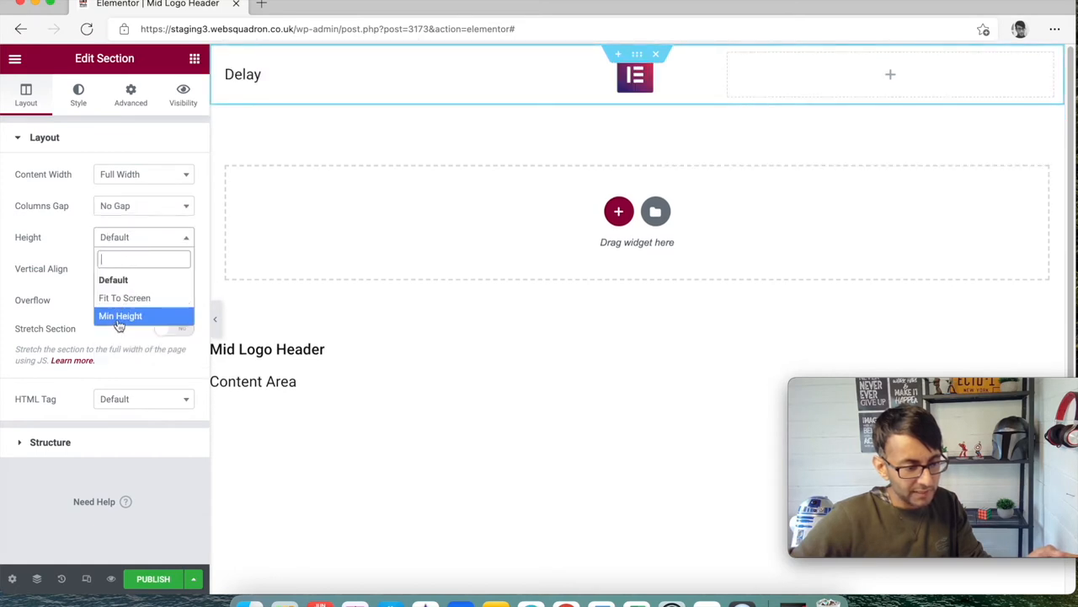
{"action": "left_click", "coordinate": [122, 315]}
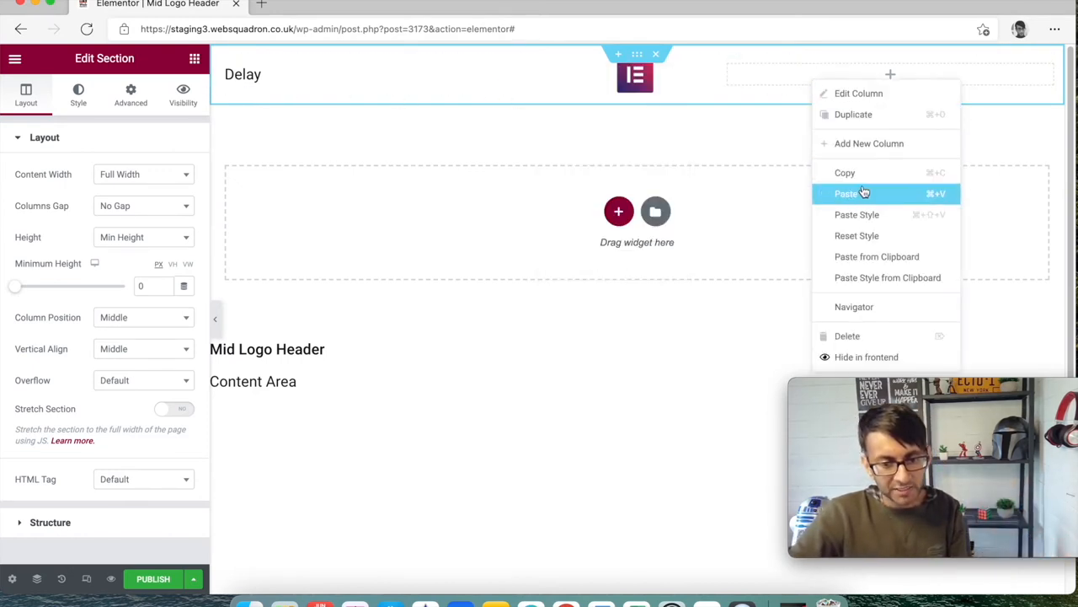
Paste a nav menu into the right column set to Right Menu, align both menus toward the logo, and publish
{"action": "left_click", "coordinate": [846, 192]}
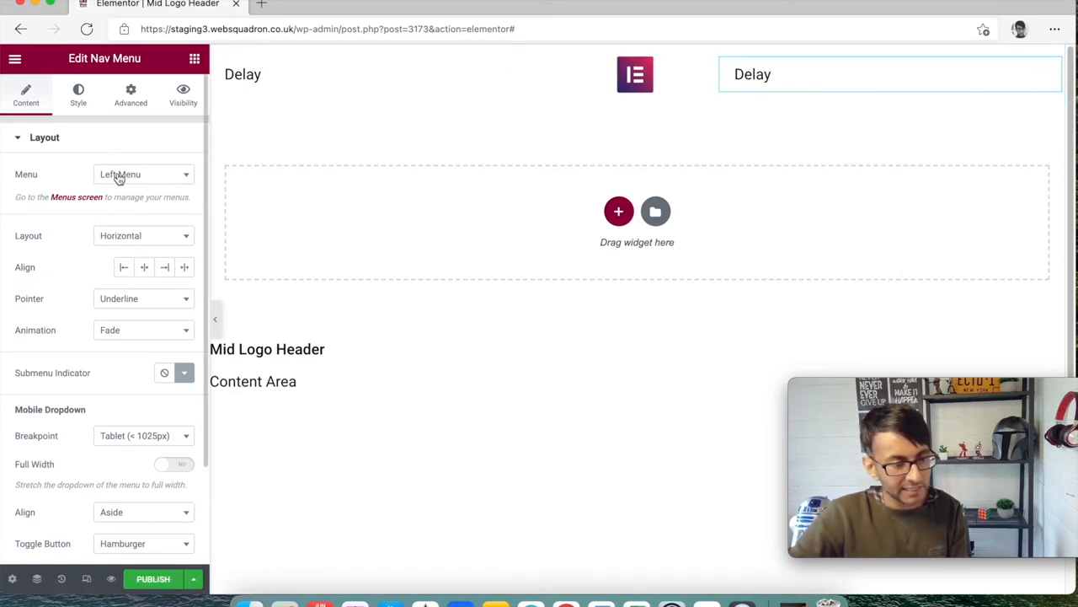
{"action": "left_click", "coordinate": [143, 173]}
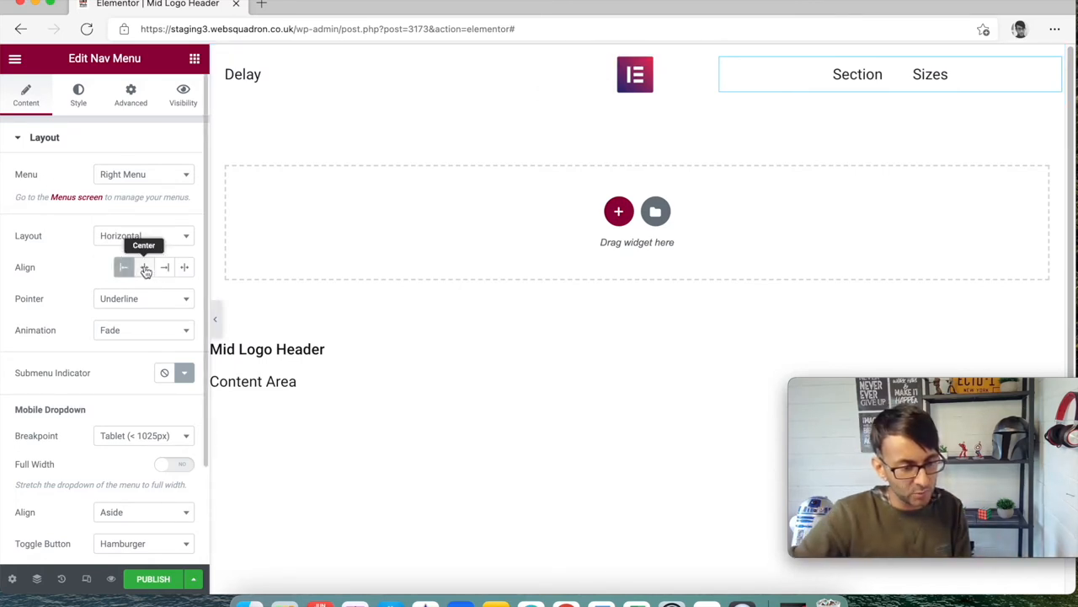
{"action": "left_click", "coordinate": [78, 95]}
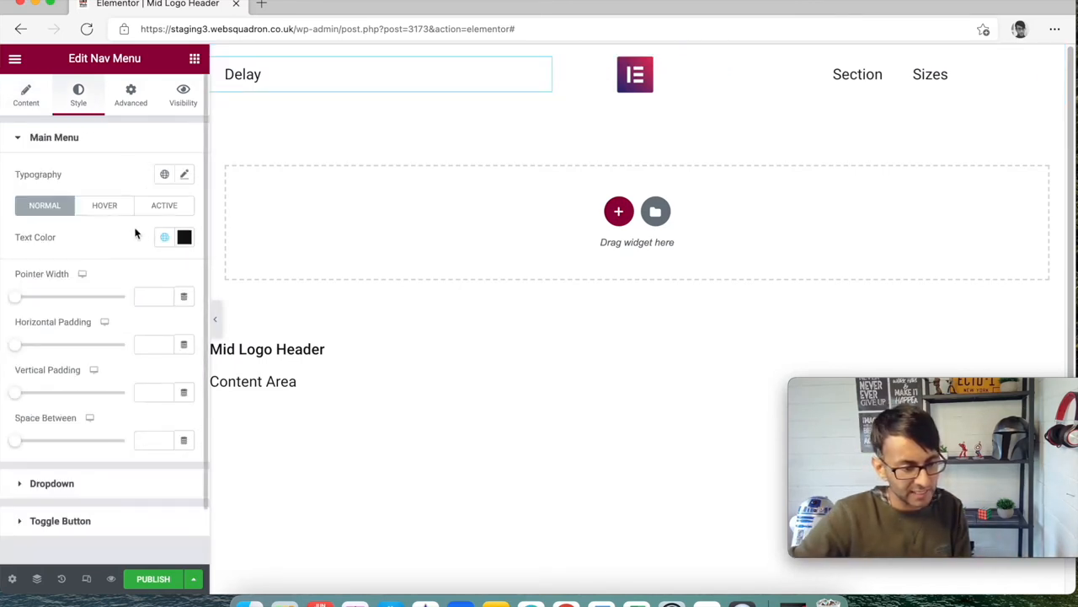
{"action": "left_click", "coordinate": [25, 94]}
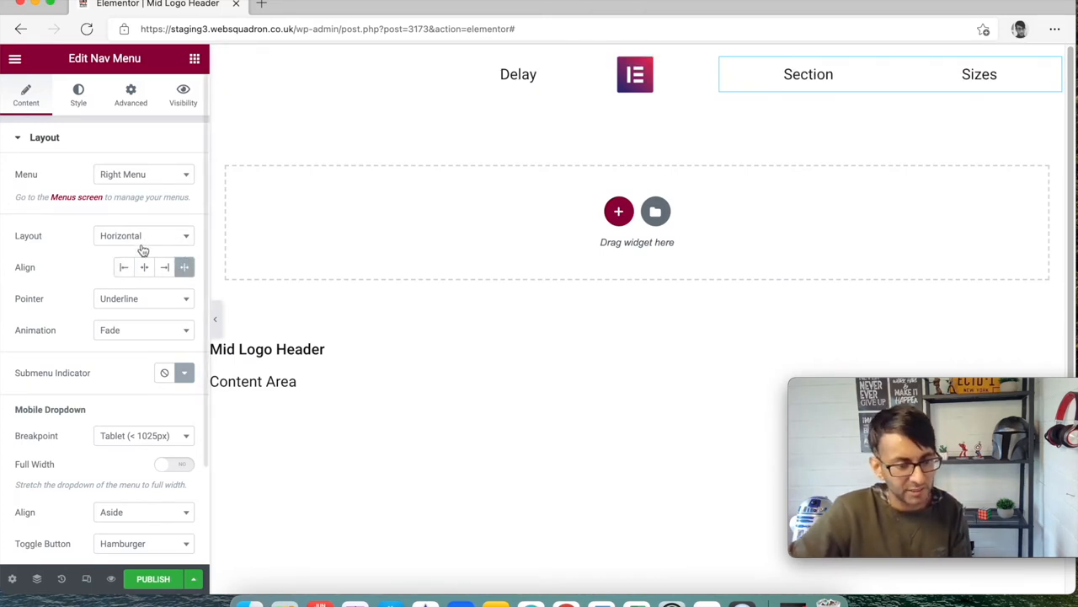
{"action": "left_click", "coordinate": [123, 266]}
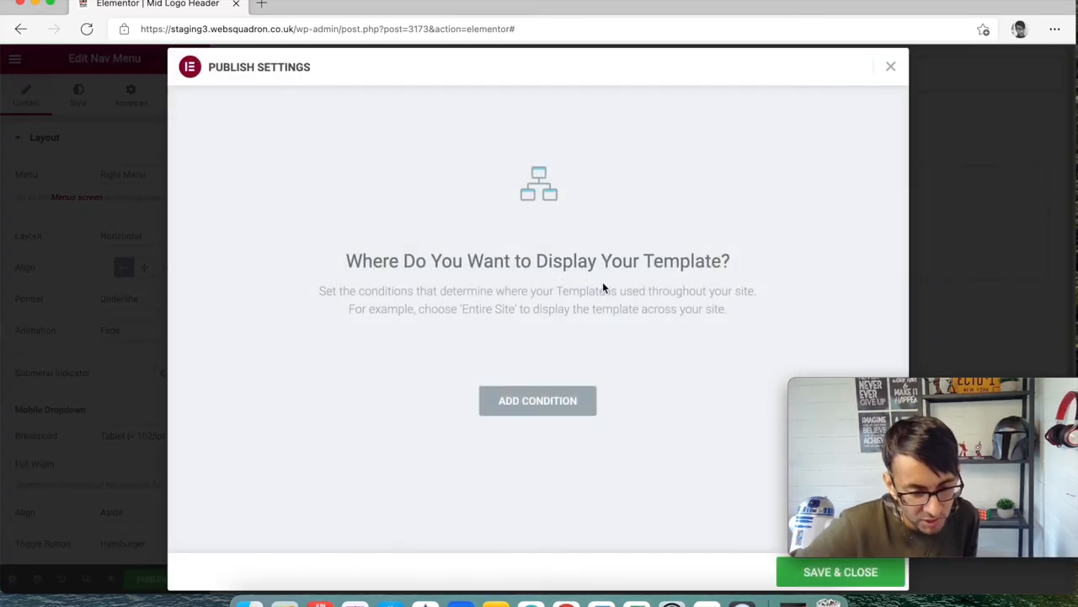
{"action": "left_click", "coordinate": [890, 68]}
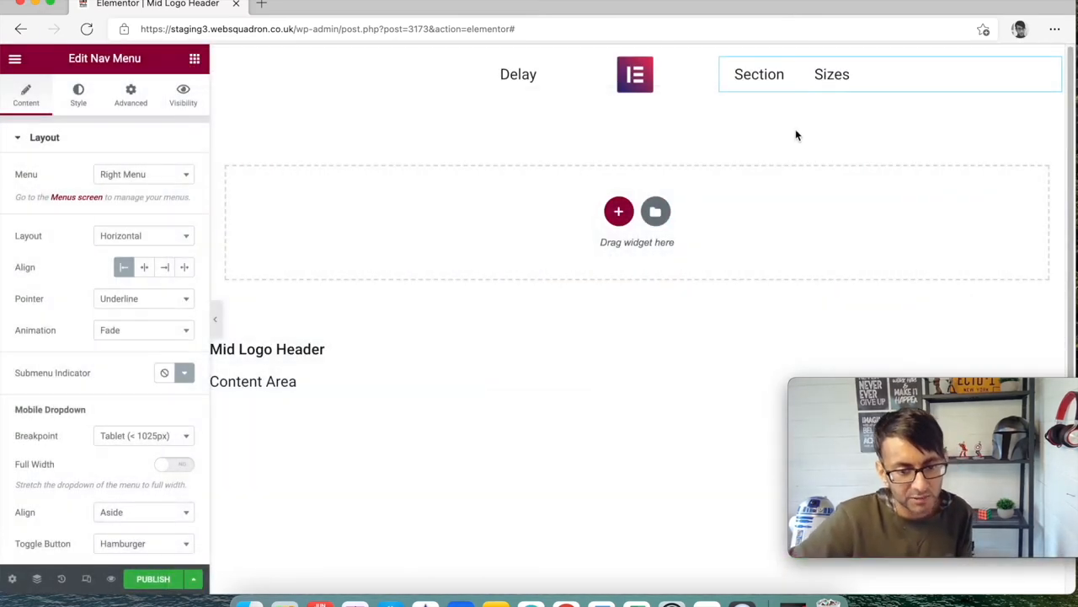
Duplicate the header section and hide the top copy on tablet and mobile
{"action": "left_click", "coordinate": [215, 318]}
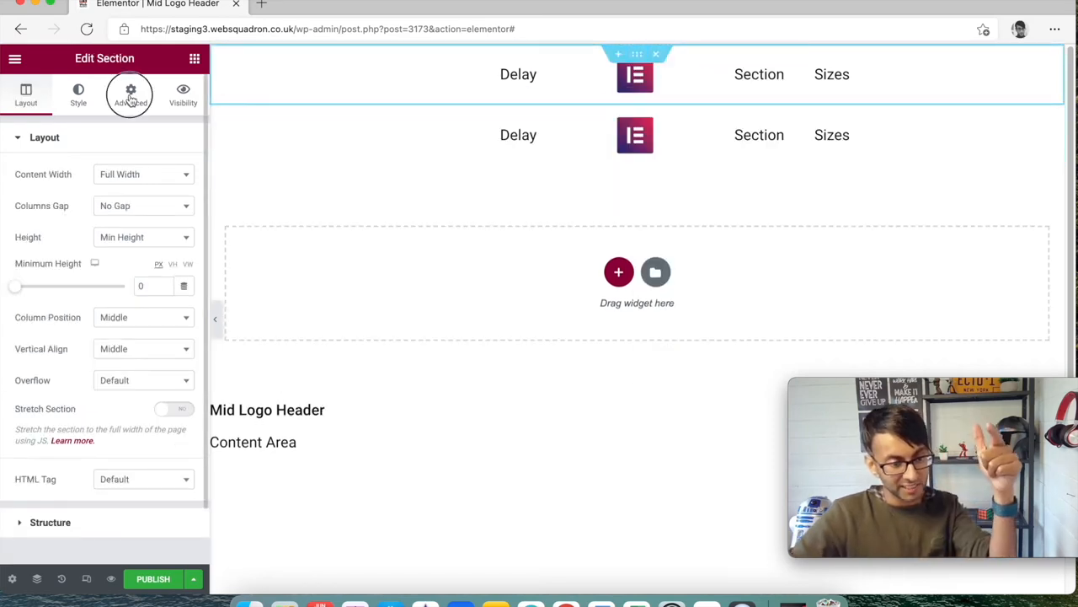
{"action": "left_click", "coordinate": [131, 93]}
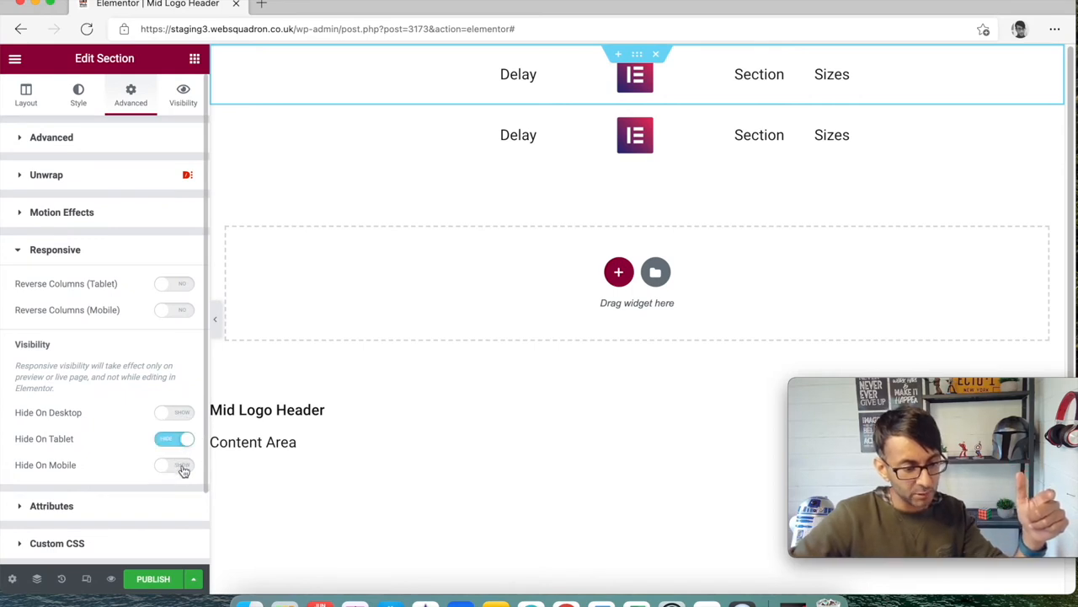
{"action": "left_click", "coordinate": [176, 466]}
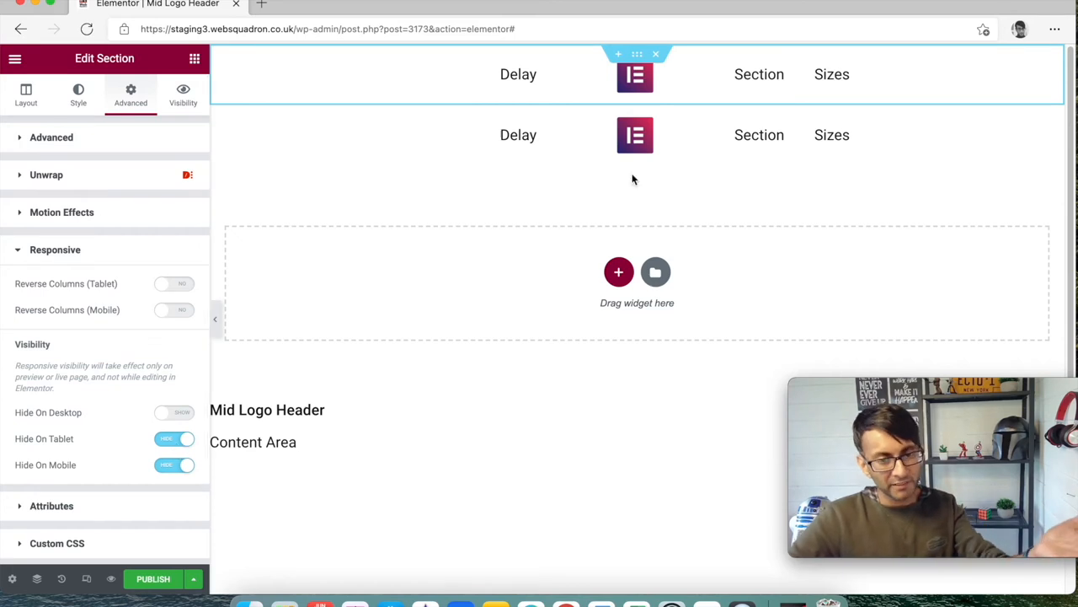
Hide the duplicate header section on desktop
{"action": "left_click", "coordinate": [26, 94]}
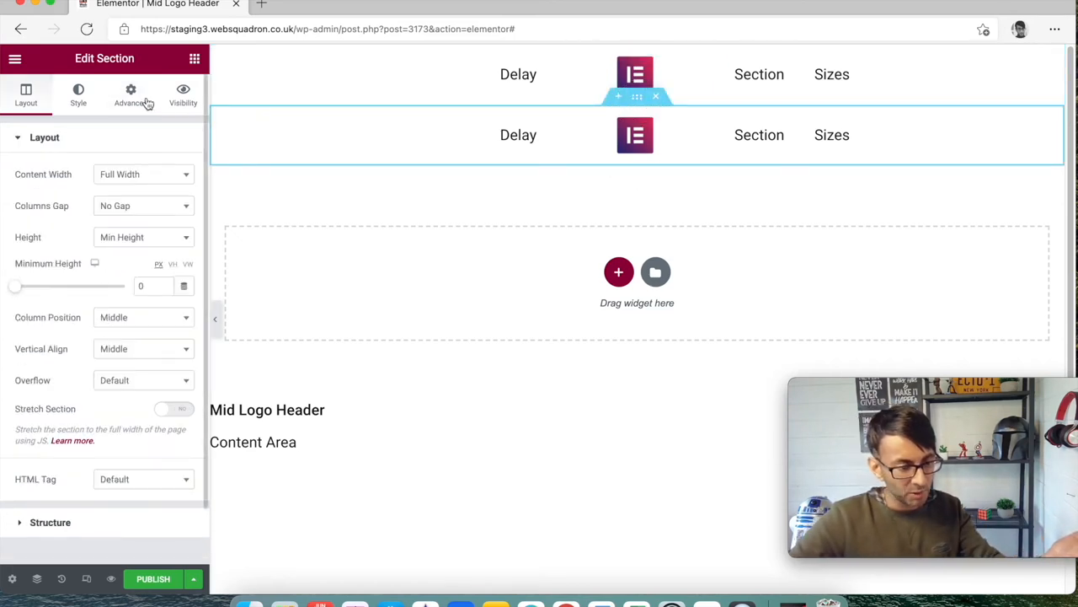
{"action": "left_click", "coordinate": [132, 94]}
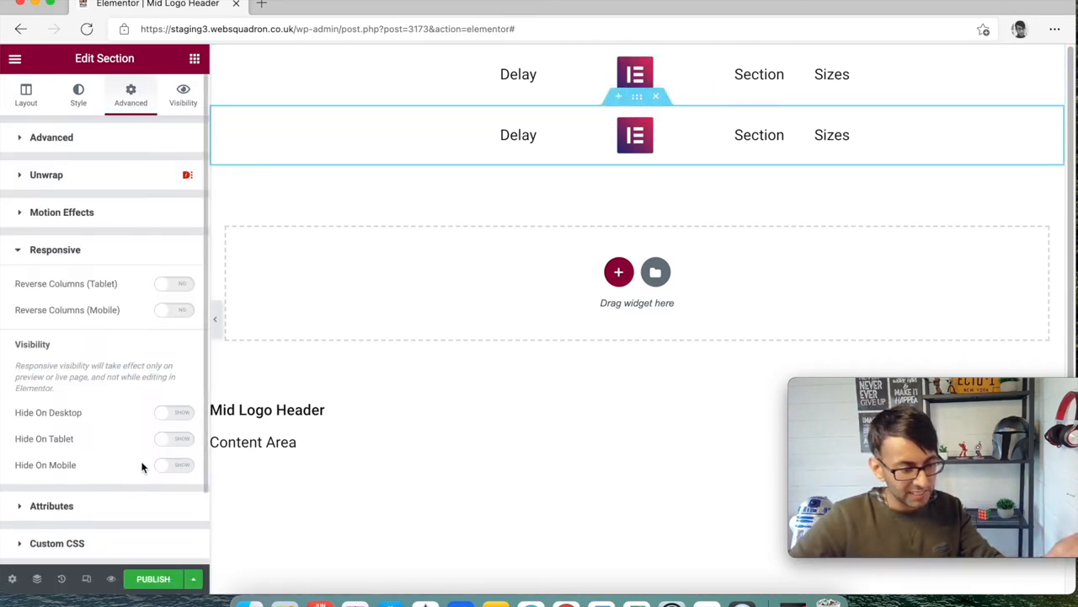
{"action": "left_click", "coordinate": [175, 411]}
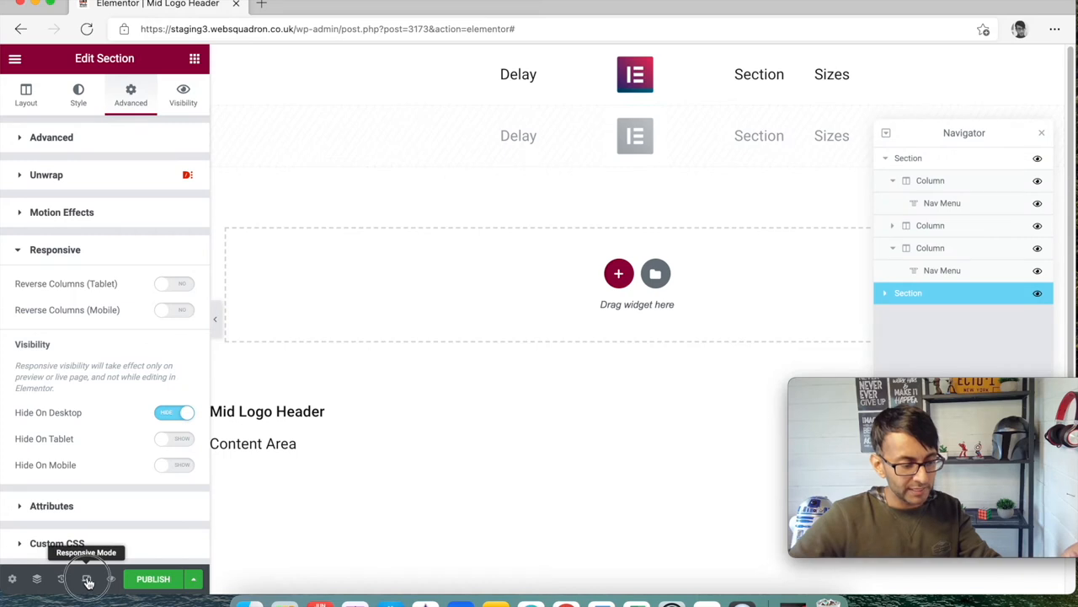
In mobile preview, delete the surplus Nav Menu widget from the second section, keeping the logo
{"action": "left_click", "coordinate": [87, 580]}
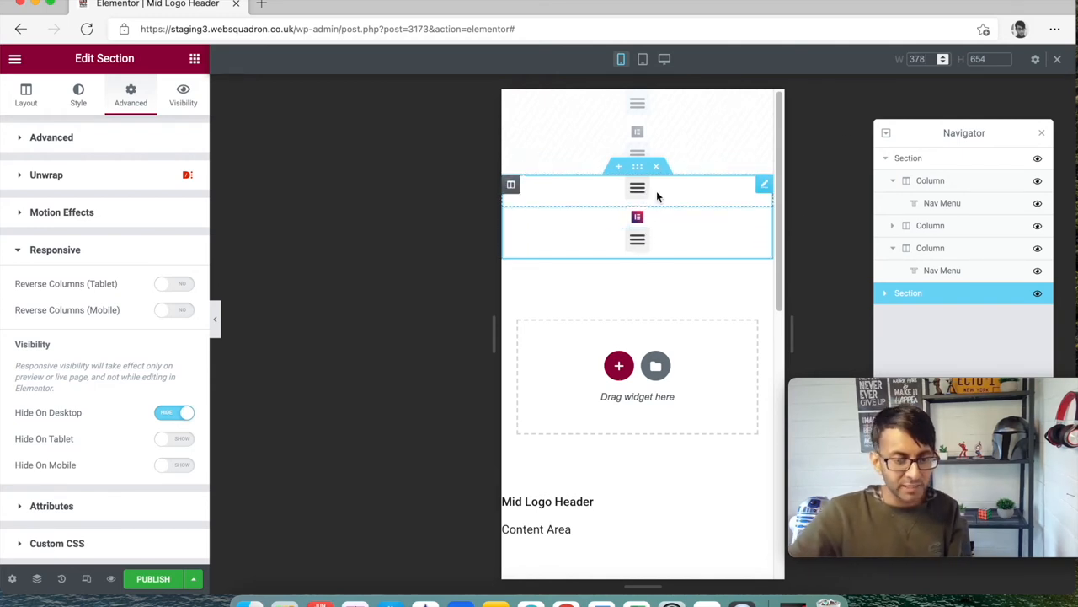
{"action": "mouse_move", "coordinate": [615, 182]}
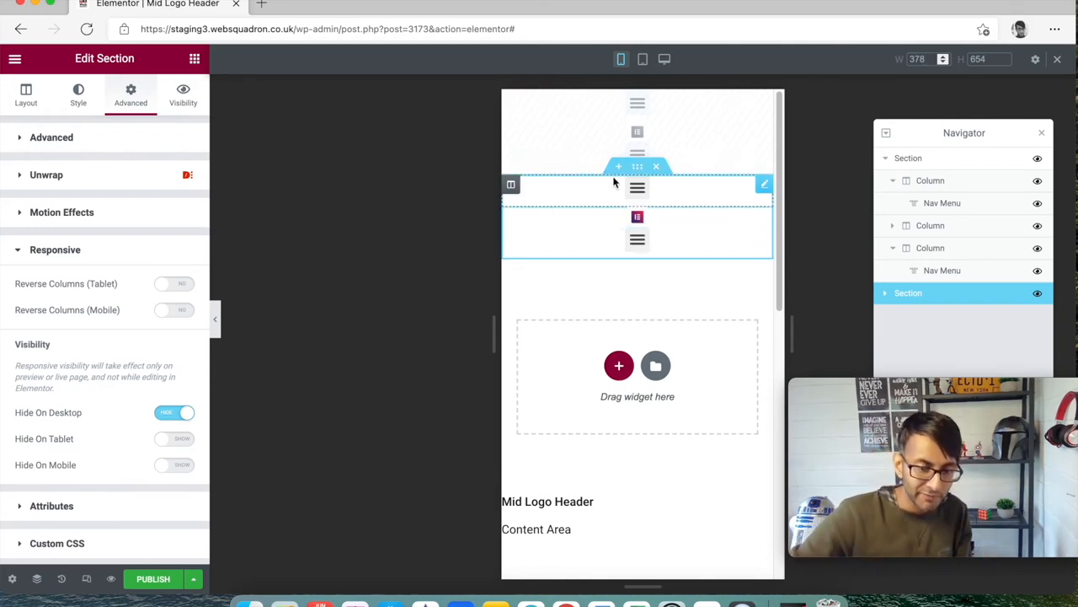
{"action": "mouse_move", "coordinate": [648, 192]}
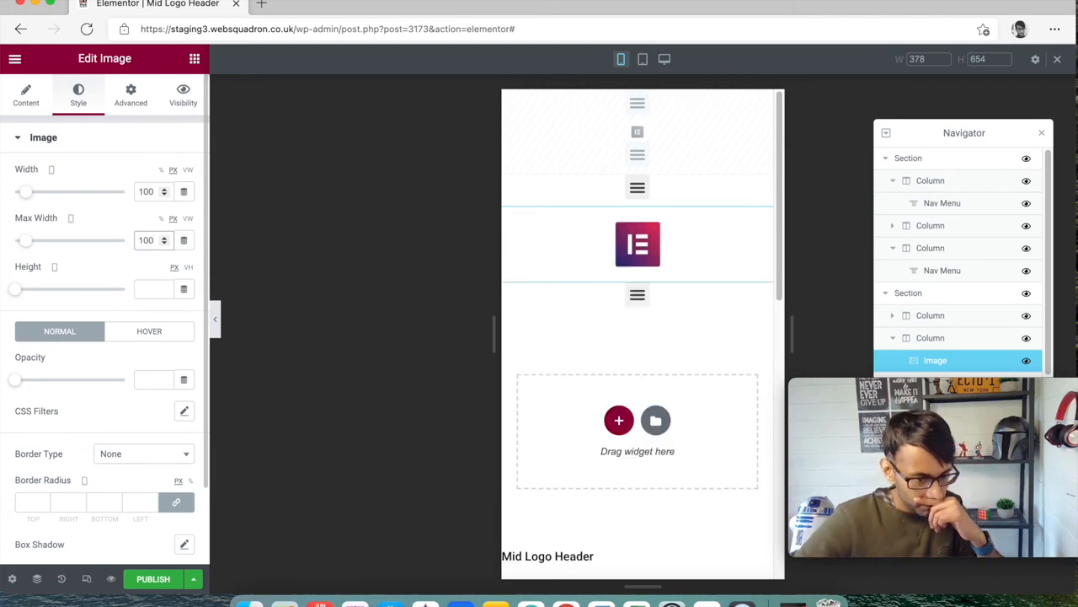
{"action": "left_click", "coordinate": [637, 244]}
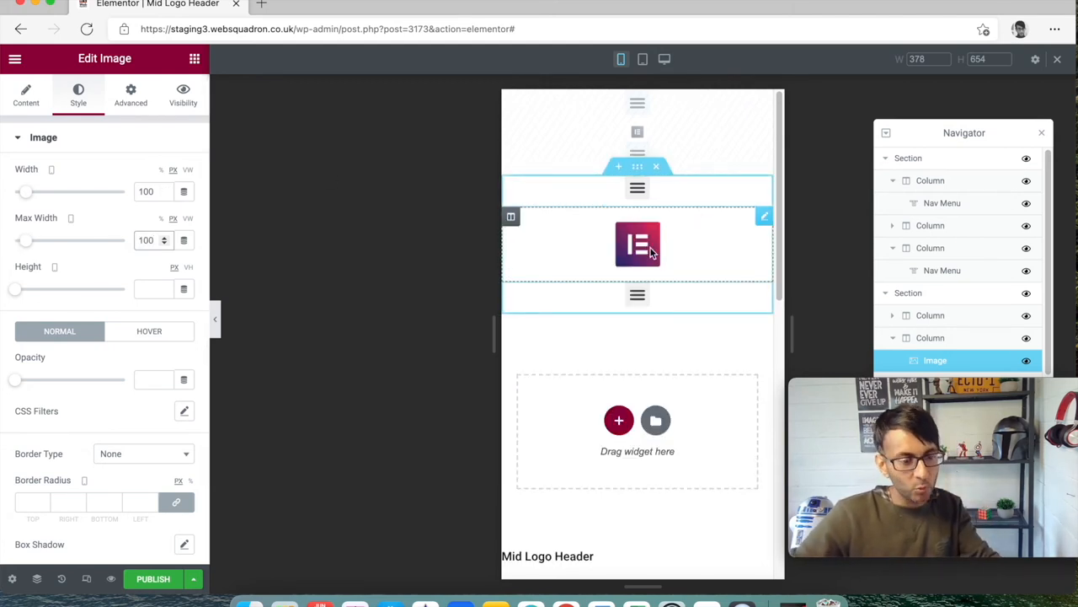
{"action": "mouse_move", "coordinate": [673, 227]}
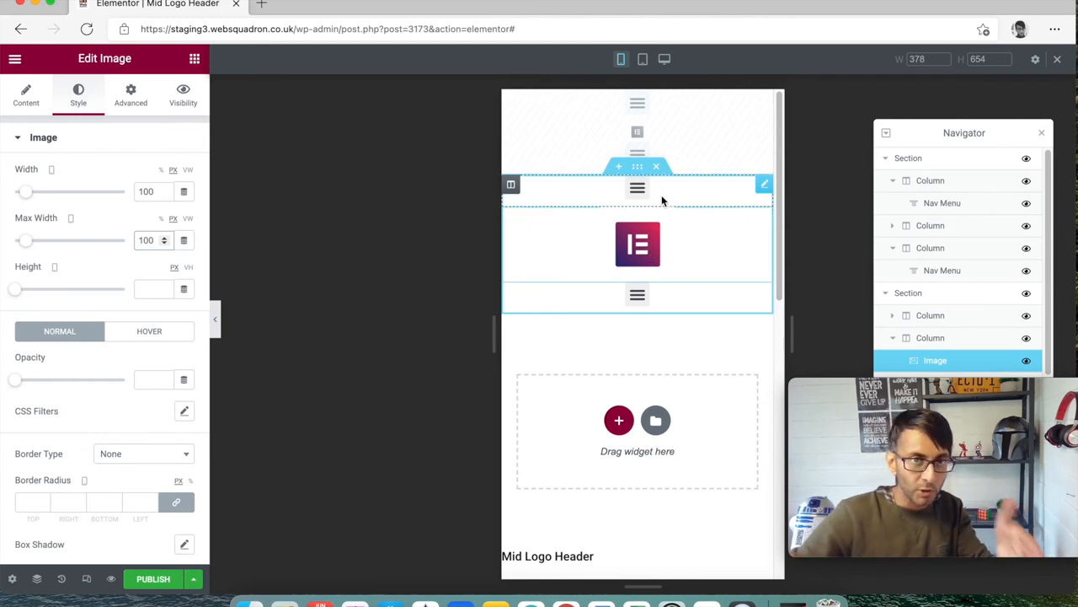
{"action": "right_click", "coordinate": [637, 187]}
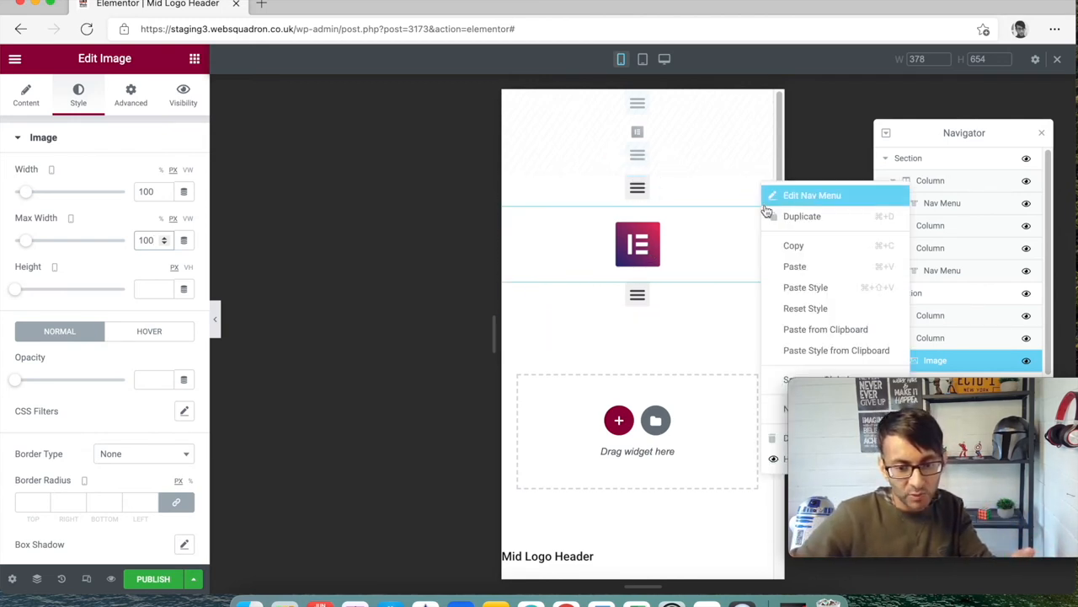
{"action": "mouse_move", "coordinate": [802, 215]}
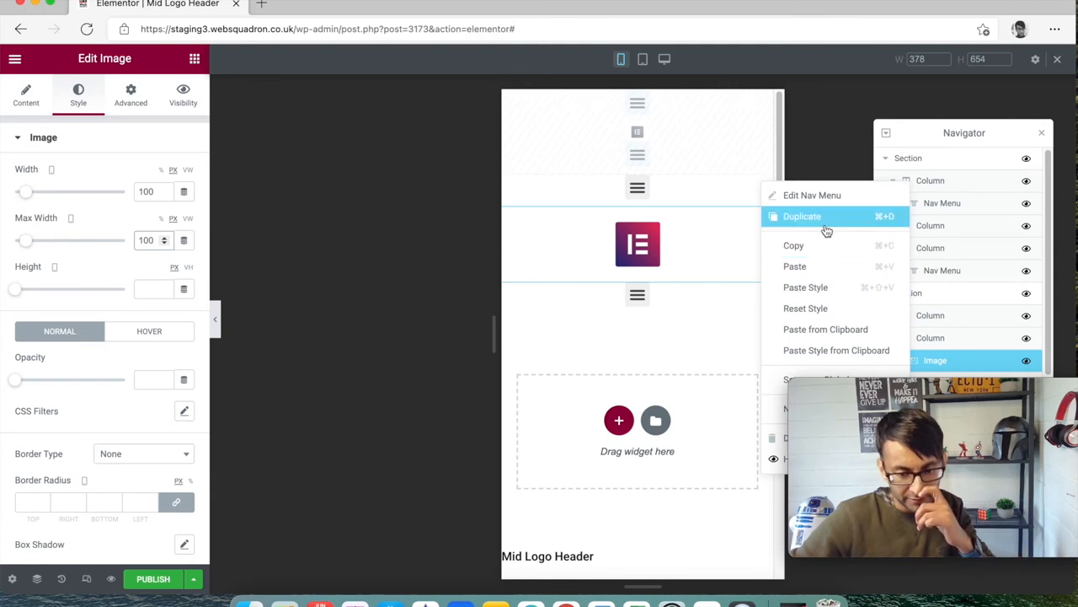
{"action": "mouse_move", "coordinate": [859, 386]}
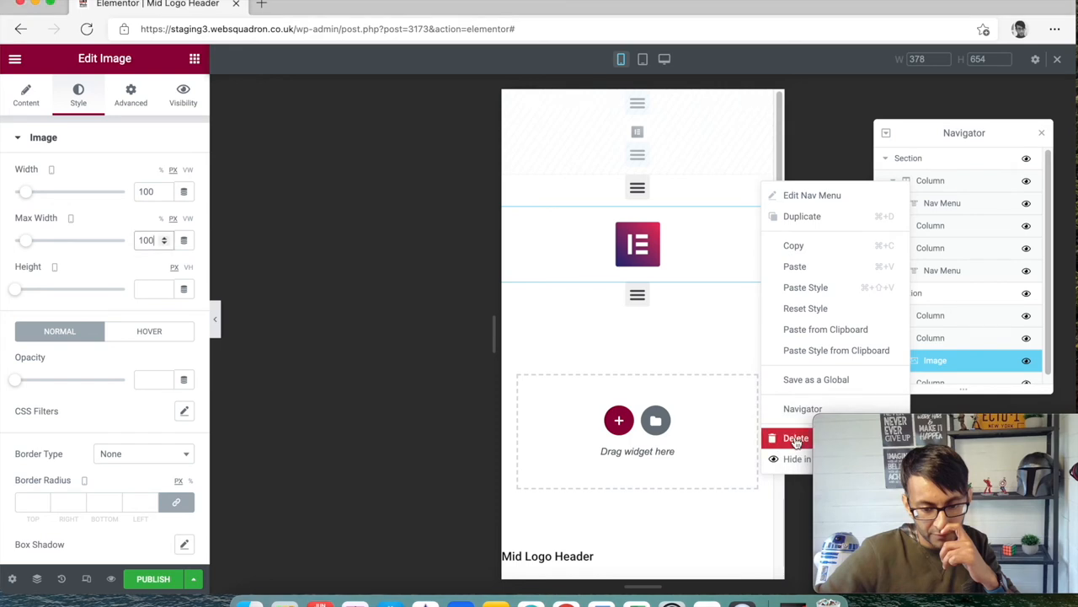
{"action": "left_click", "coordinate": [813, 196]}
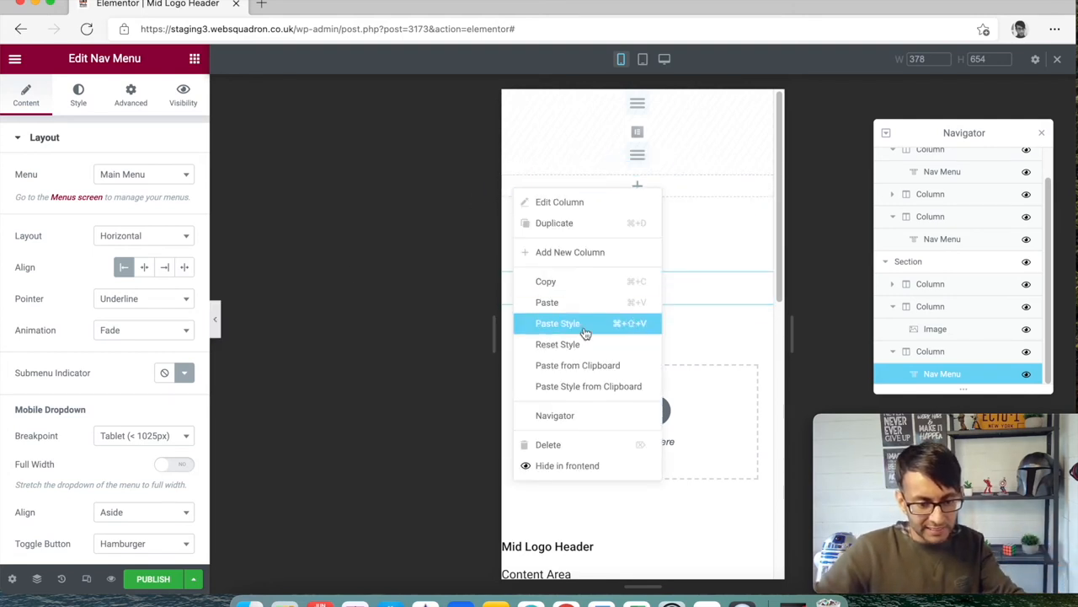
Remove the empty column, make both columns 50%, right-align the menu and its toggle, and pad the section
{"action": "left_click", "coordinate": [558, 324]}
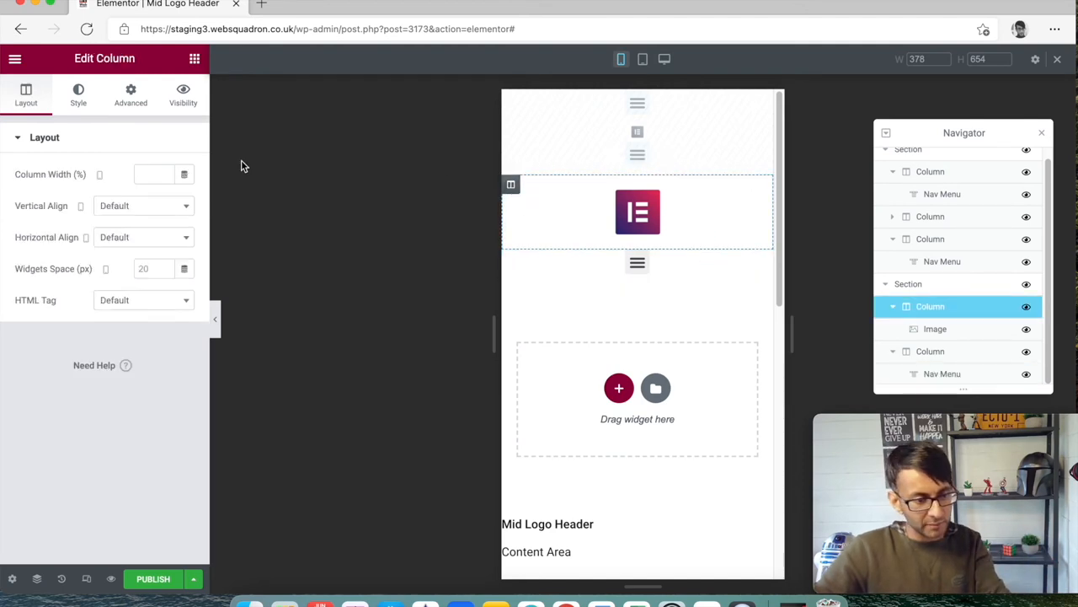
{"action": "left_click", "coordinate": [151, 174]}
{"action": "type", "text": "50"}
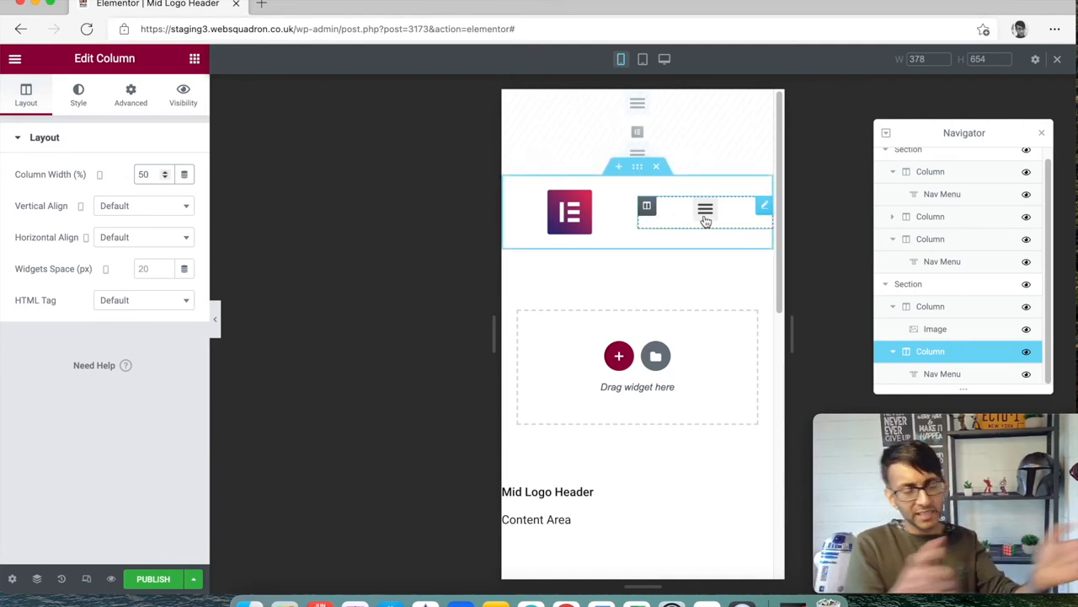
{"action": "left_click", "coordinate": [705, 209]}
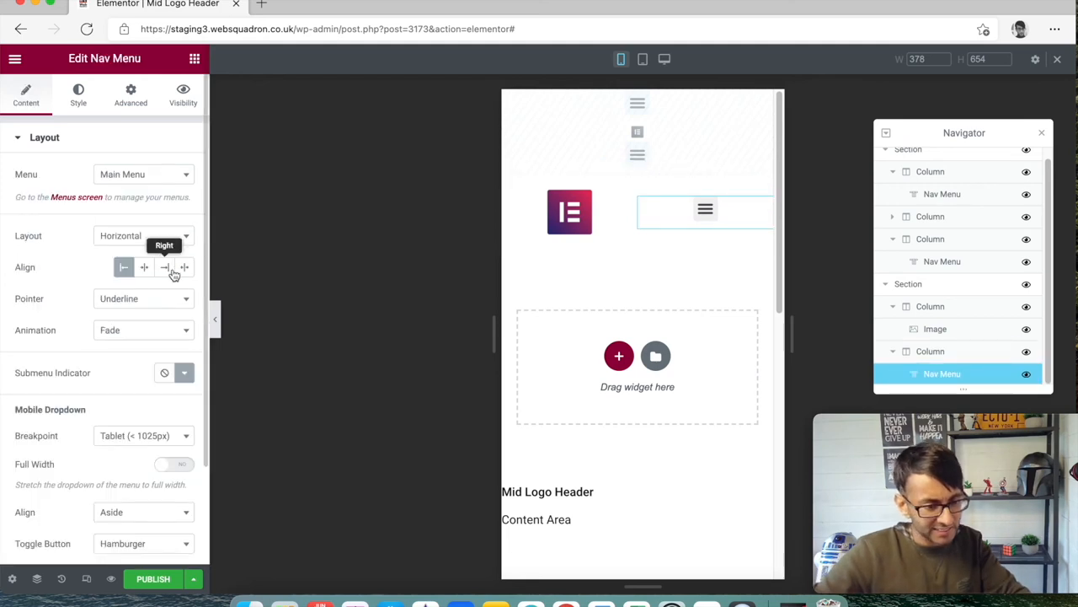
{"action": "scroll", "scroll_direction": "down", "scroll_amount": 3}
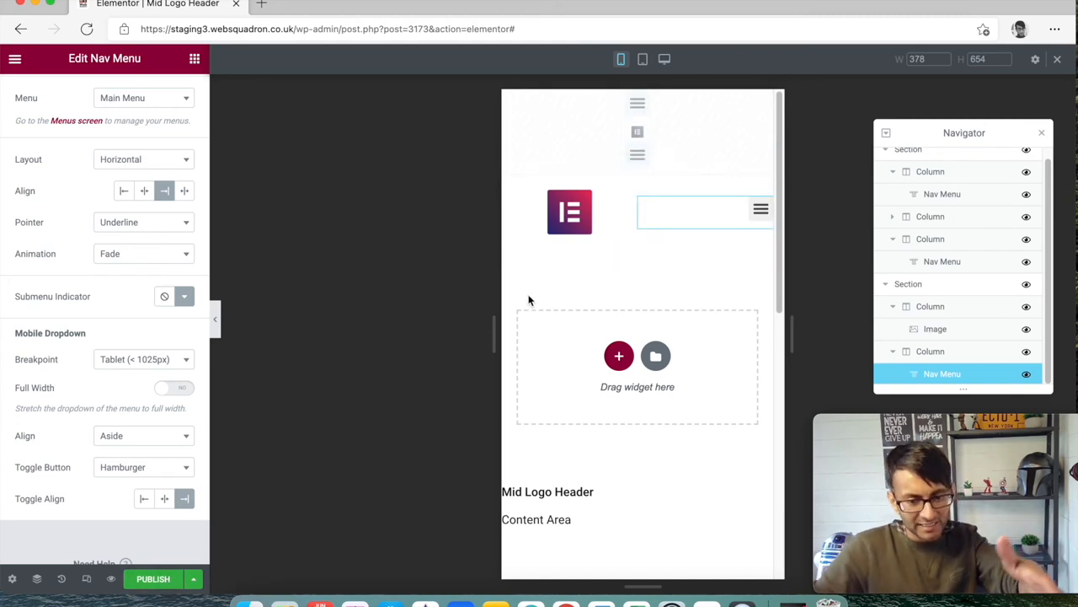
{"action": "left_click", "coordinate": [908, 283]}
{"action": "type", "text": "20"}
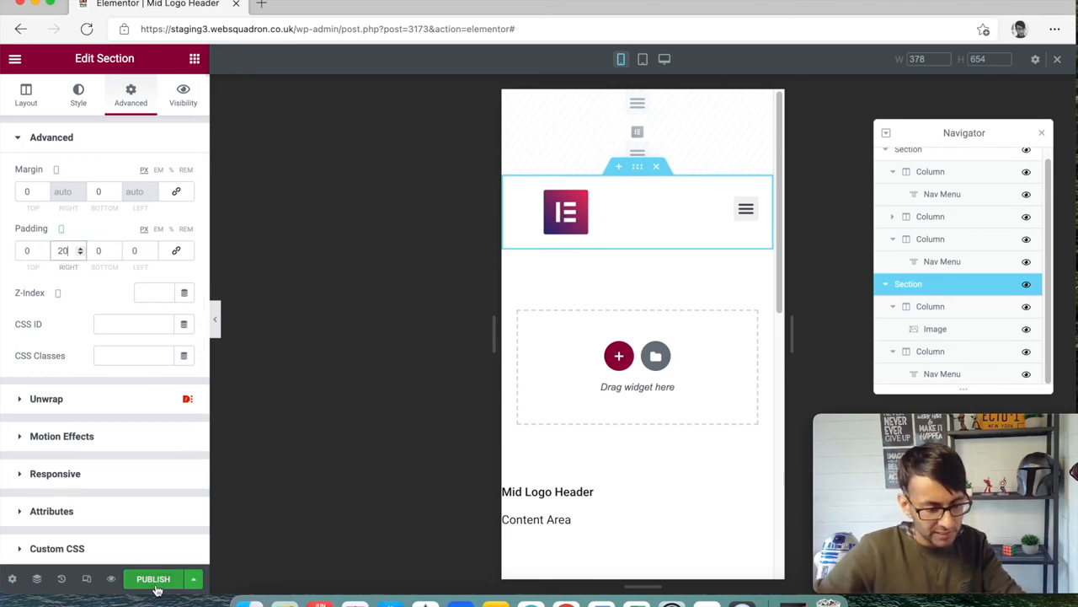
Preview the header at desktop width, then at mobile width with the panel hidden
{"action": "left_click", "coordinate": [152, 579]}
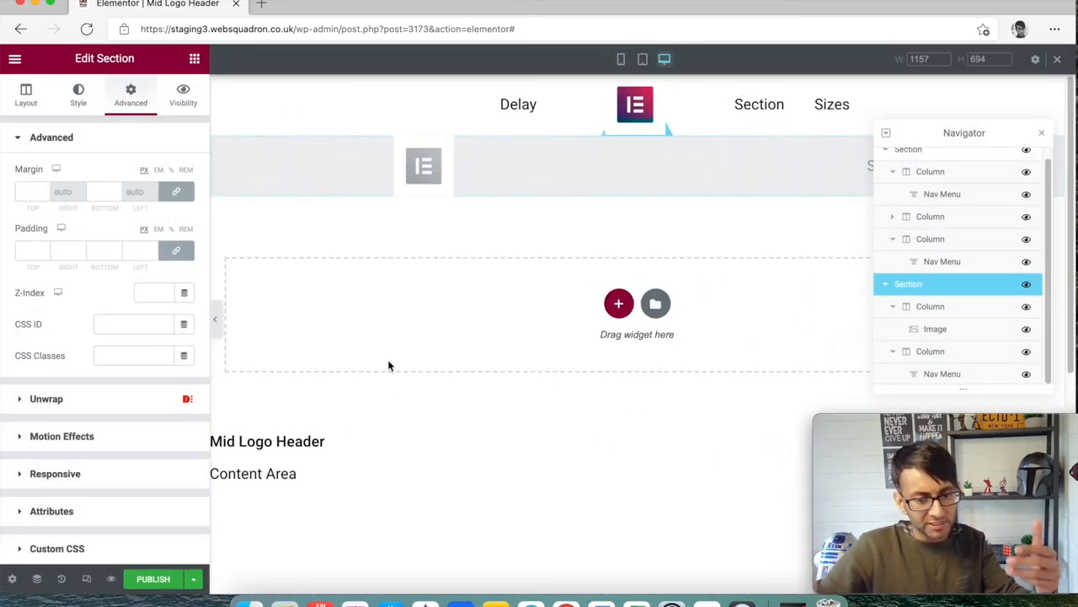
{"action": "left_click", "coordinate": [1042, 131]}
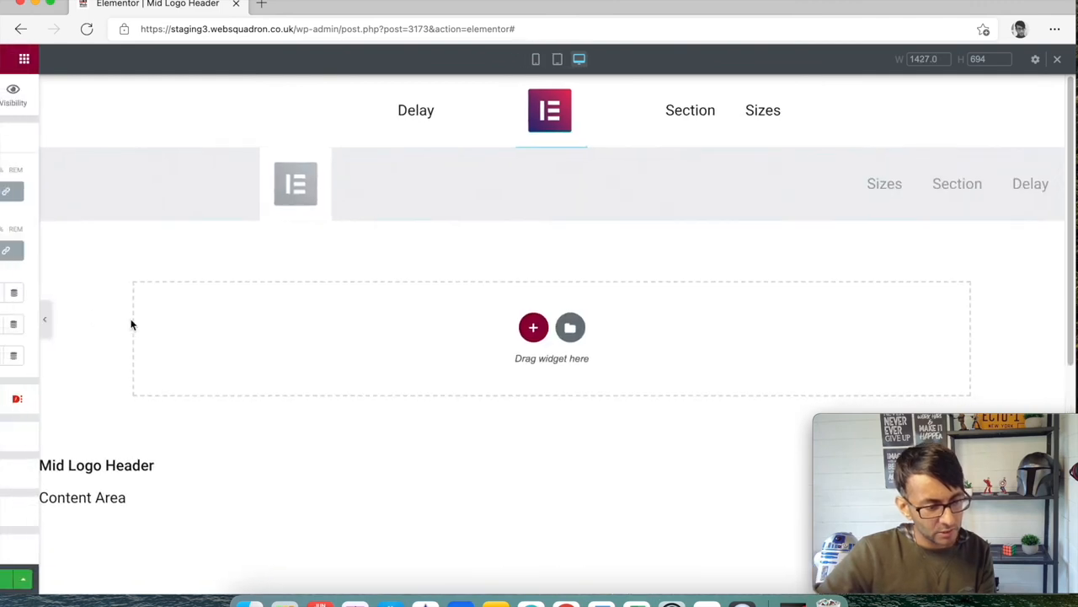
{"action": "left_click", "coordinate": [620, 59]}
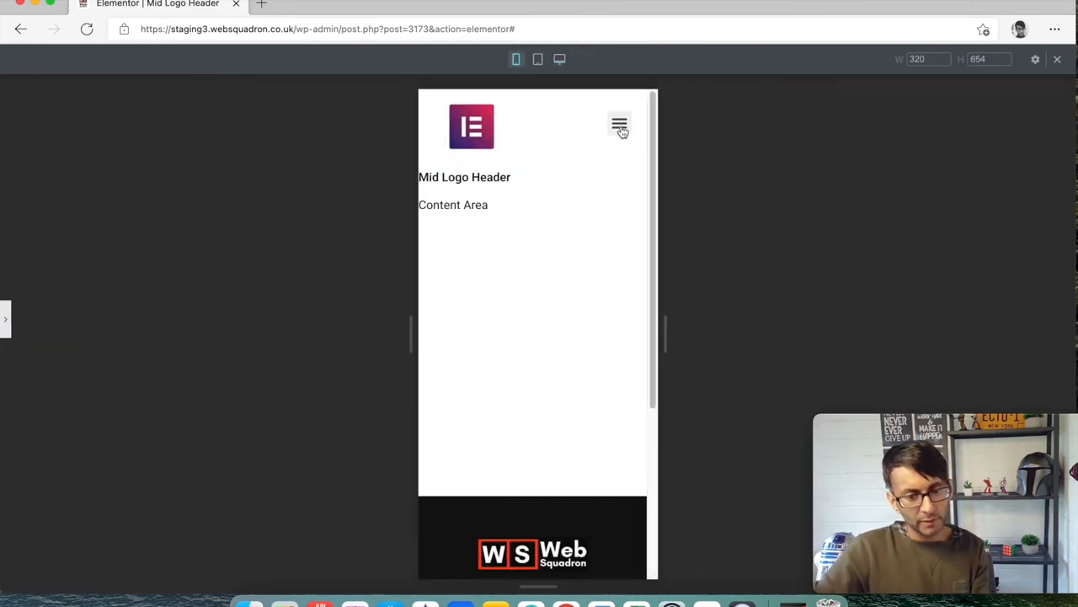
{"action": "mouse_move", "coordinate": [155, 226]}
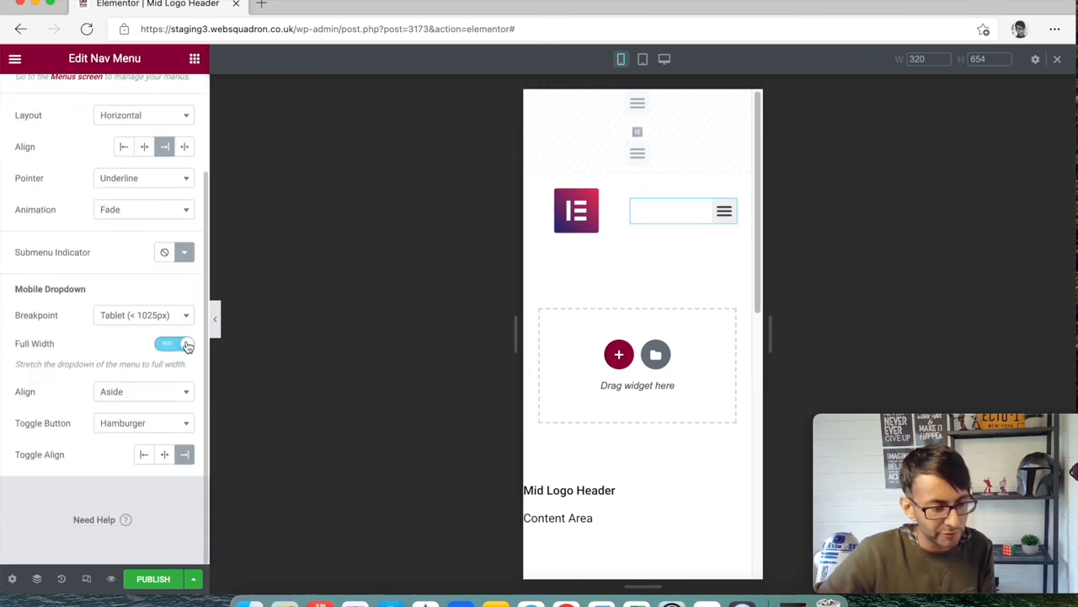
Enable Full Width for the Mobile Dropdown and test that the hamburger opens the menu
{"action": "left_click", "coordinate": [175, 344]}
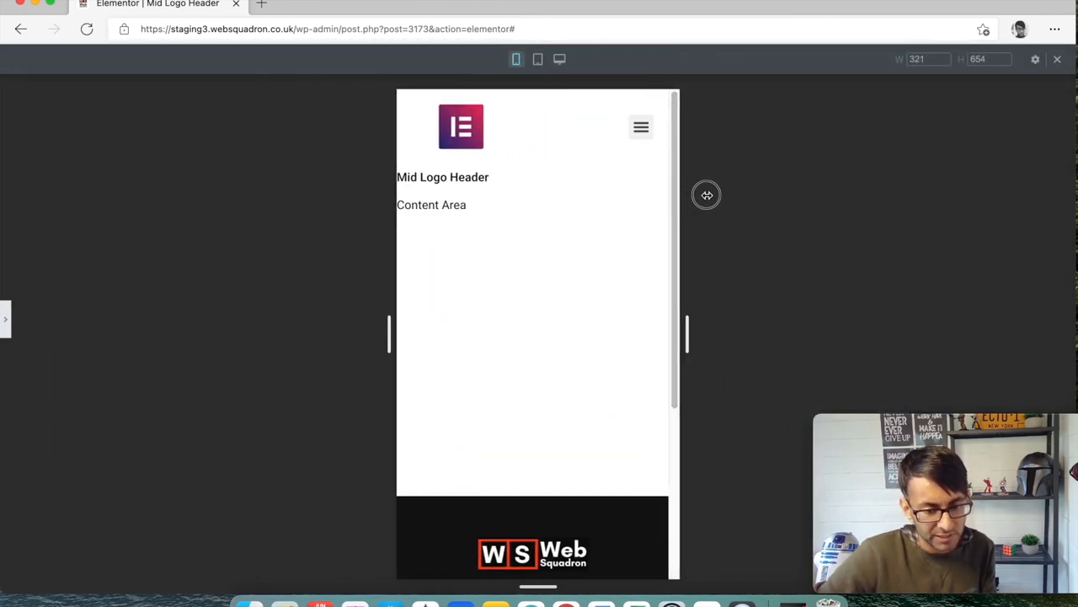
{"action": "left_click", "coordinate": [641, 126]}
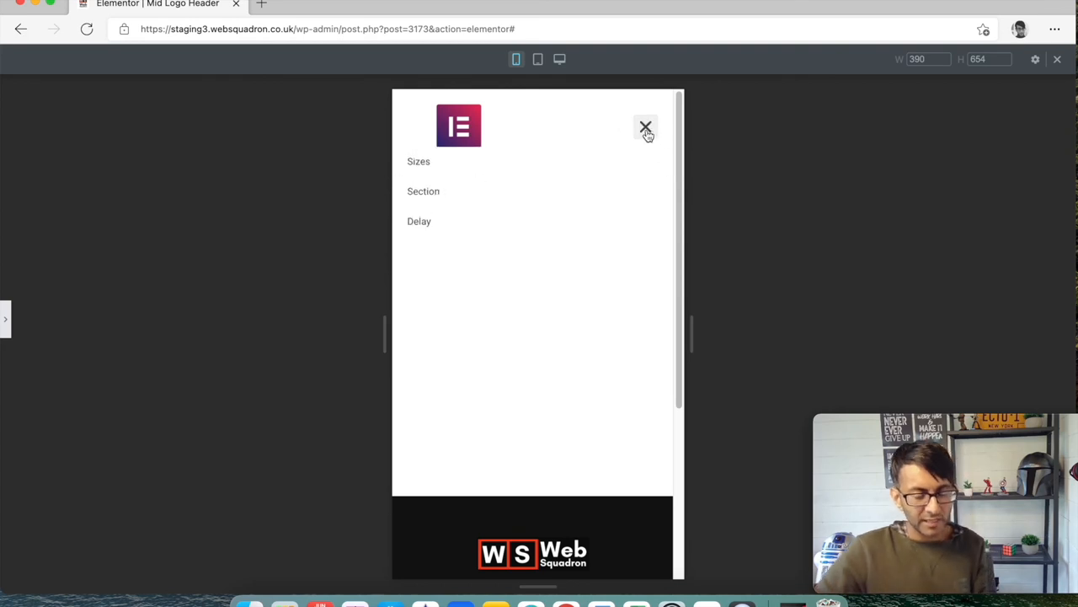